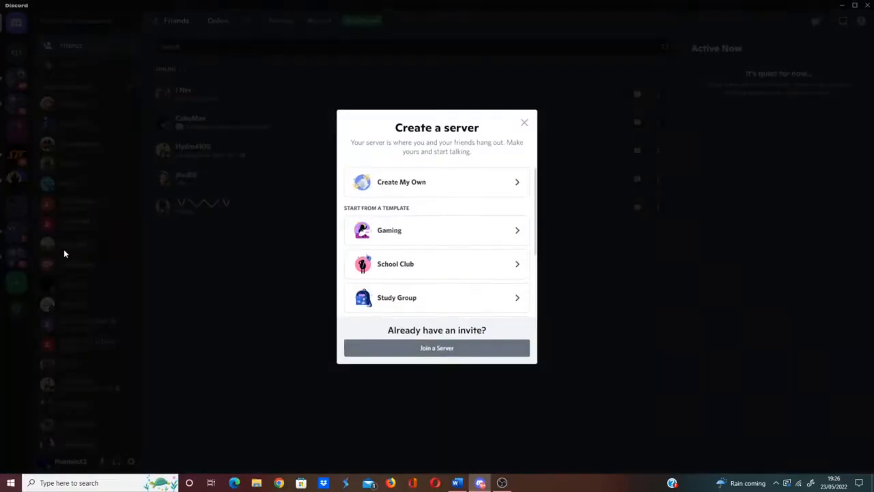
- Start a community server from scratch named Phantom's Cafe
{"action": "left_click", "coordinate": [402, 181]}
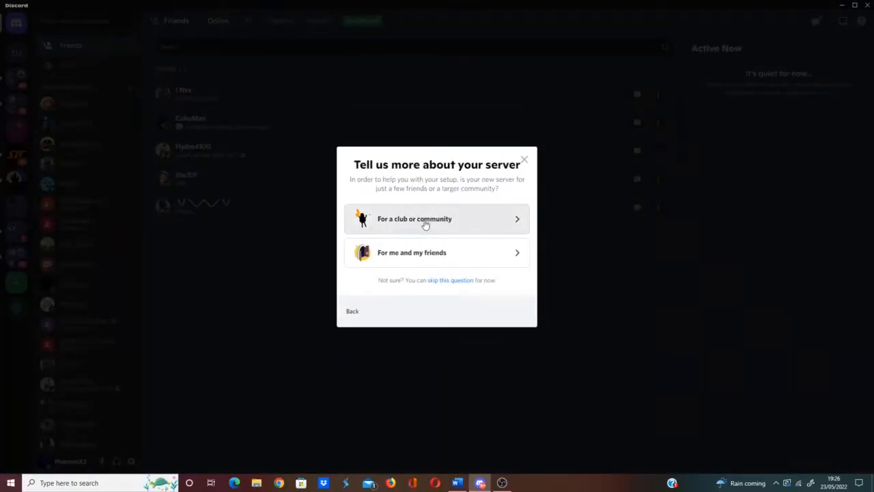
{"action": "left_click", "coordinate": [415, 219]}
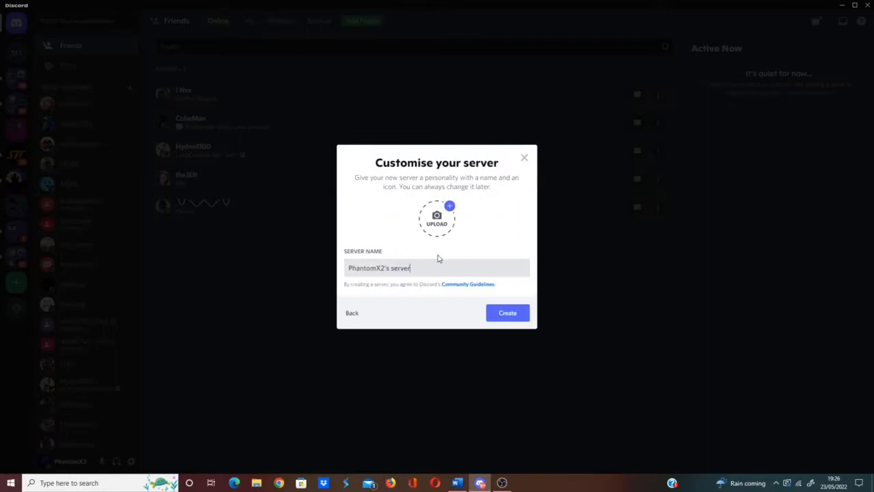
{"action": "type", "text": "Phantom's"}
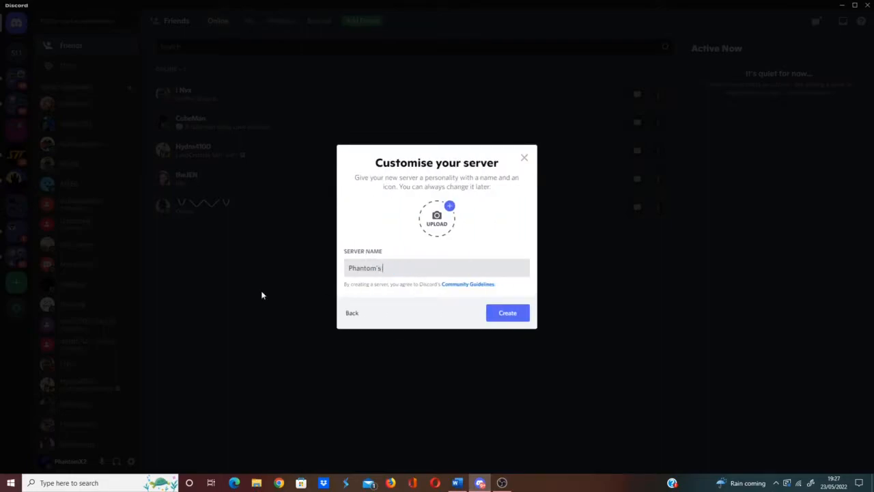
{"action": "type", "text": "Cafe"}
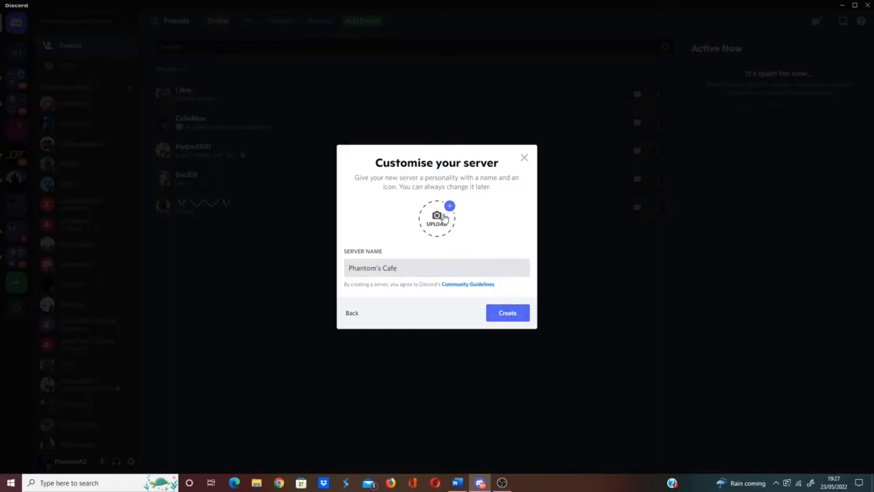
- Upload the purple logo as the server icon and create the server
{"action": "left_click", "coordinate": [438, 217]}
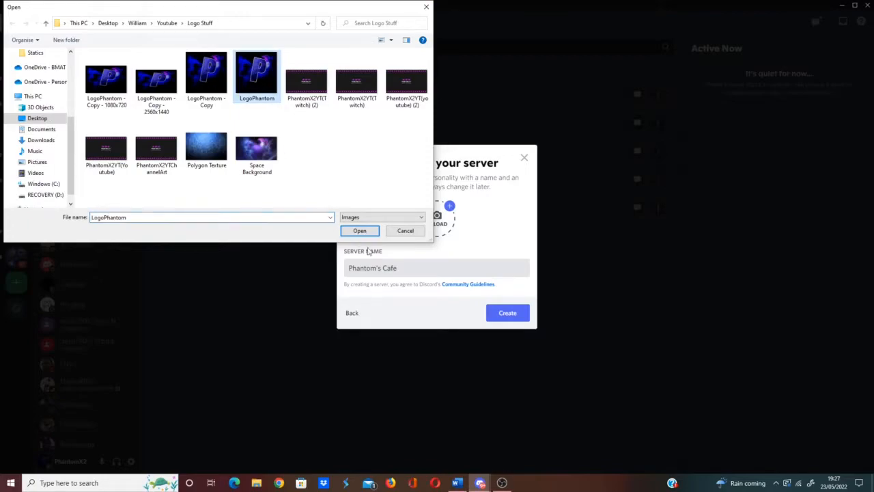
{"action": "left_click", "coordinate": [359, 229]}
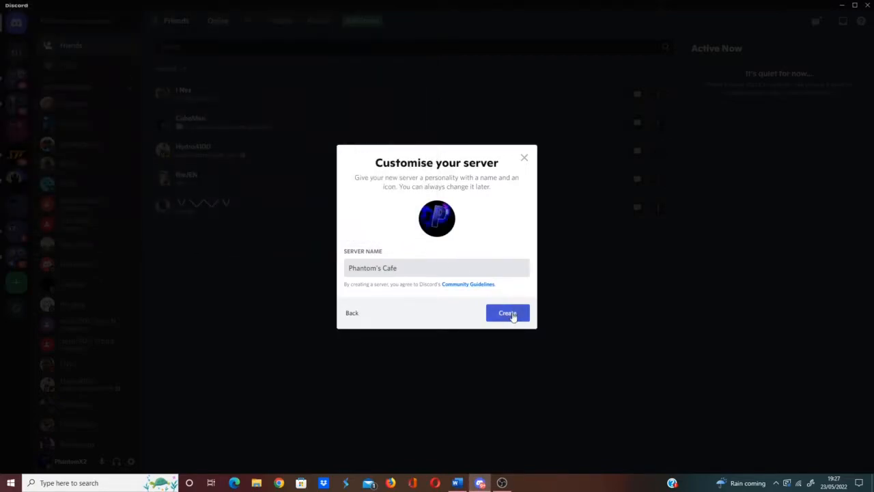
{"action": "left_click", "coordinate": [508, 311]}
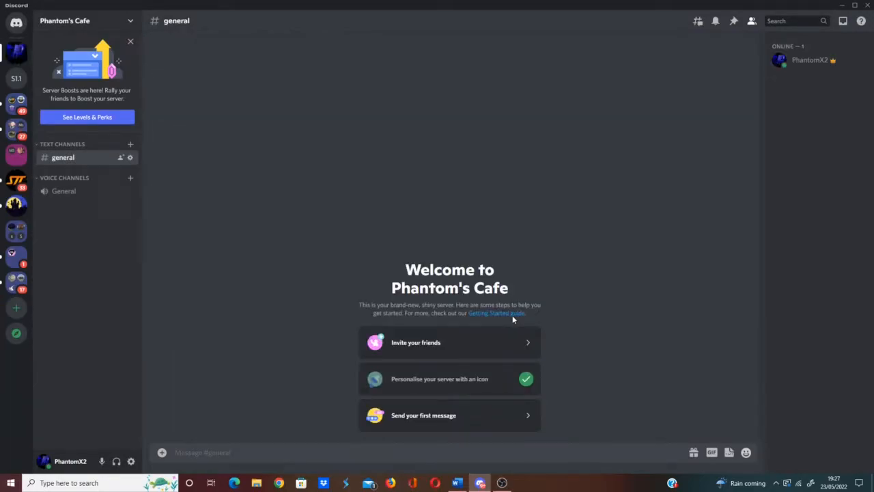
{"action": "mouse_move", "coordinate": [513, 326]}
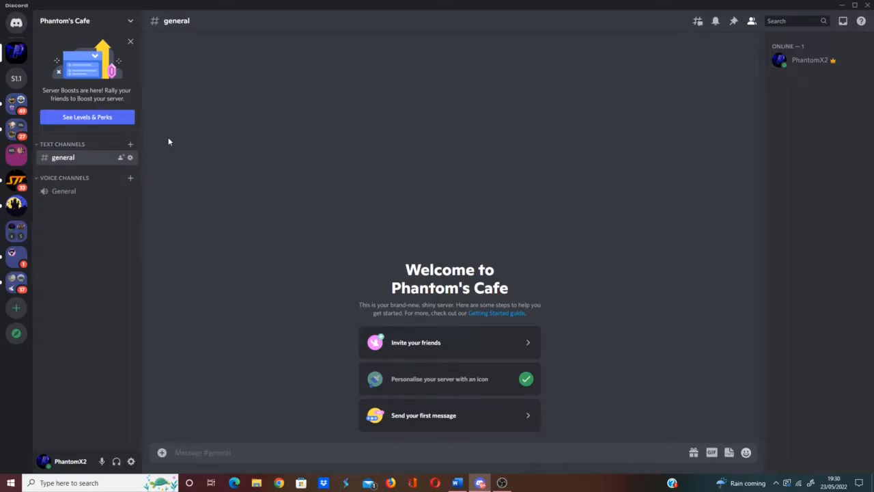
{"action": "mouse_move", "coordinate": [131, 144]}
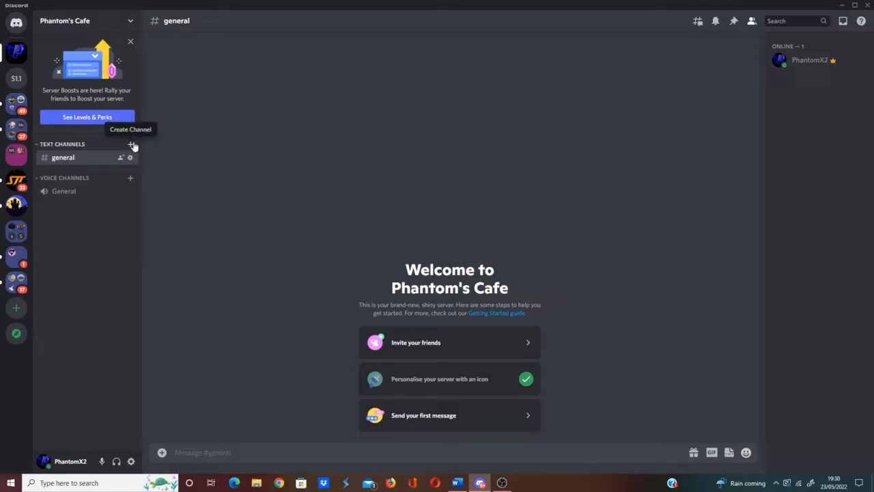
{"action": "mouse_move", "coordinate": [257, 85]}
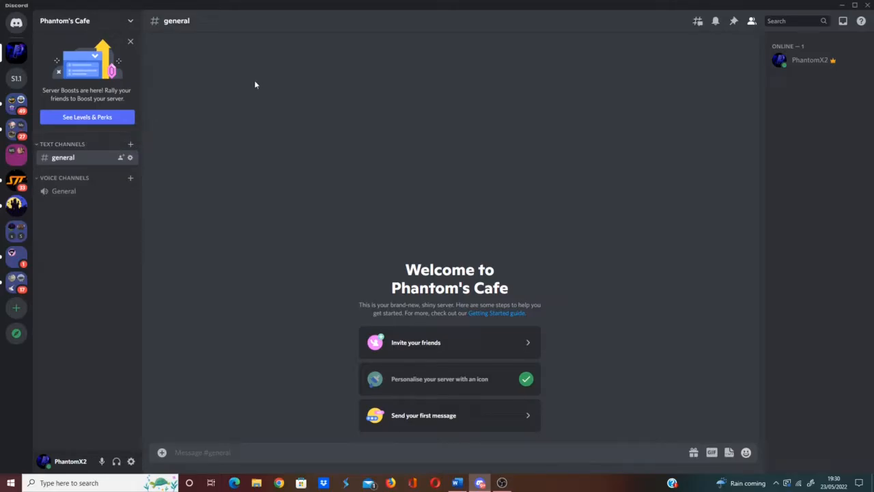
{"action": "mouse_move", "coordinate": [131, 145]}
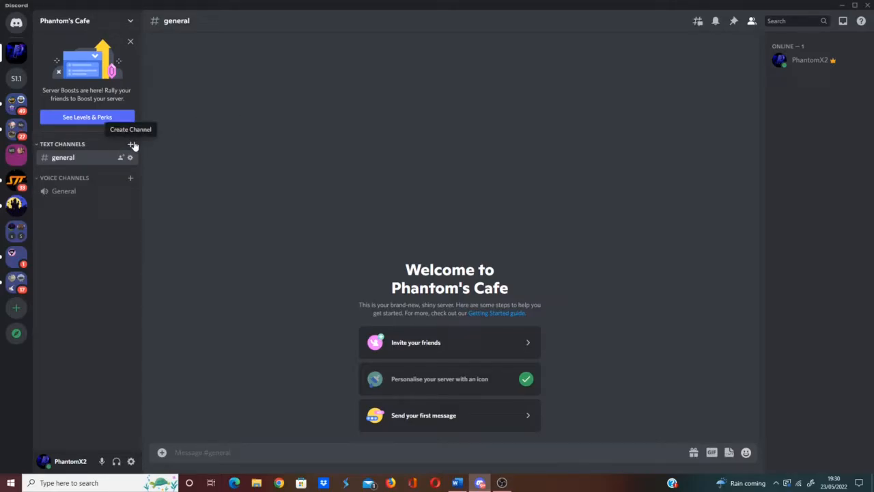
- Add a text channel named rules
{"action": "left_click", "coordinate": [132, 145]}
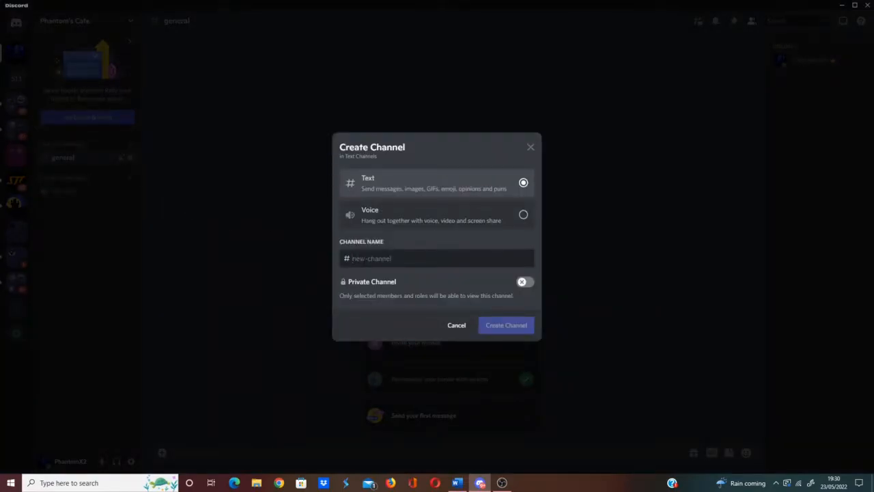
{"action": "type", "text": "ru"}
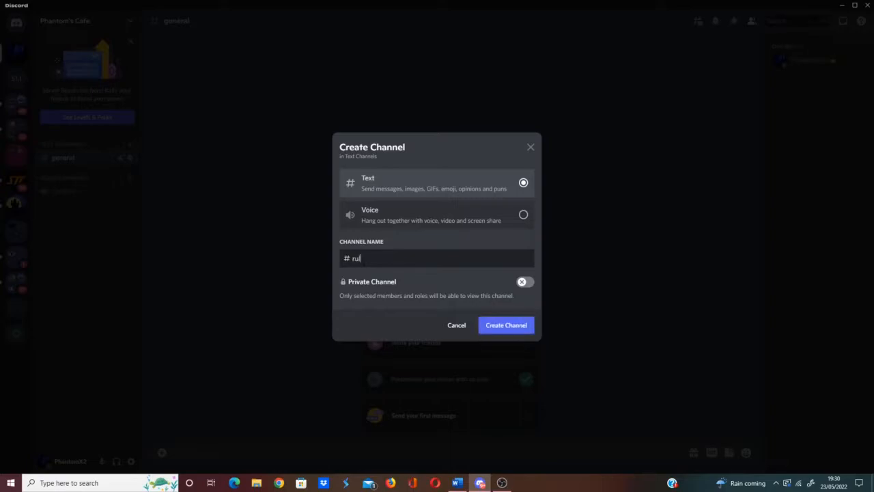
{"action": "type", "text": "es"}
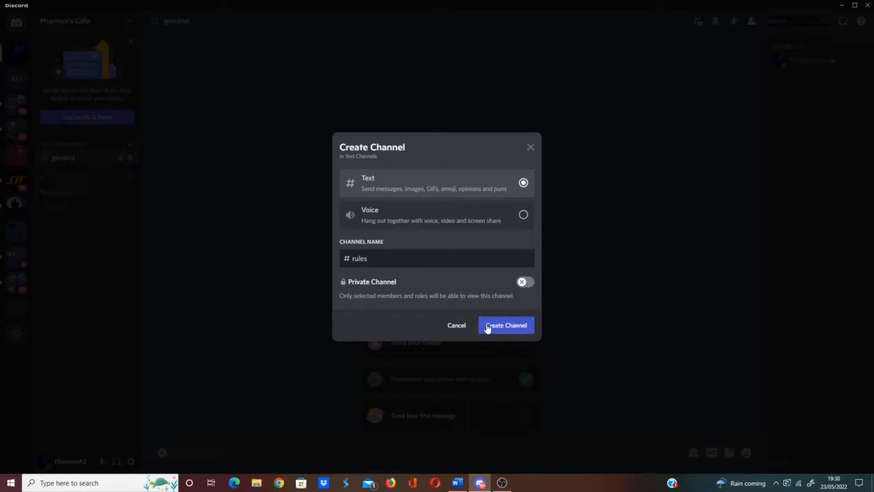
{"action": "left_click", "coordinate": [506, 325]}
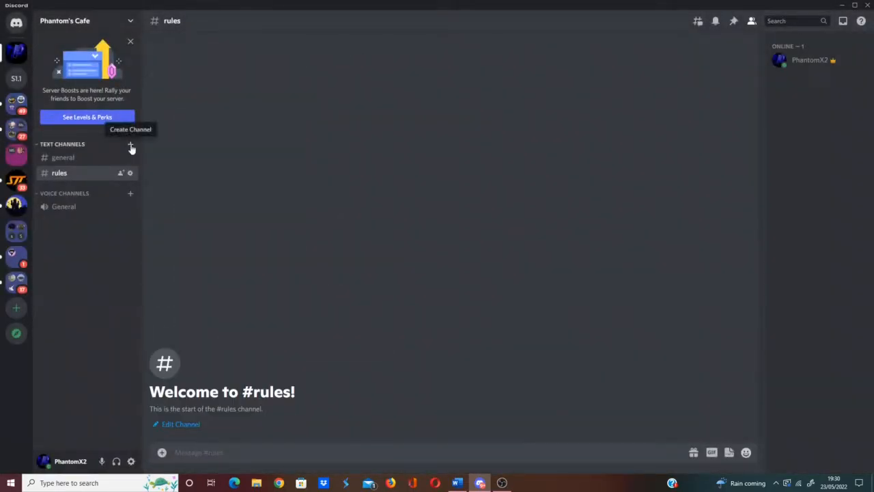
- Add a text channel named video-reviews
{"action": "left_click", "coordinate": [132, 145]}
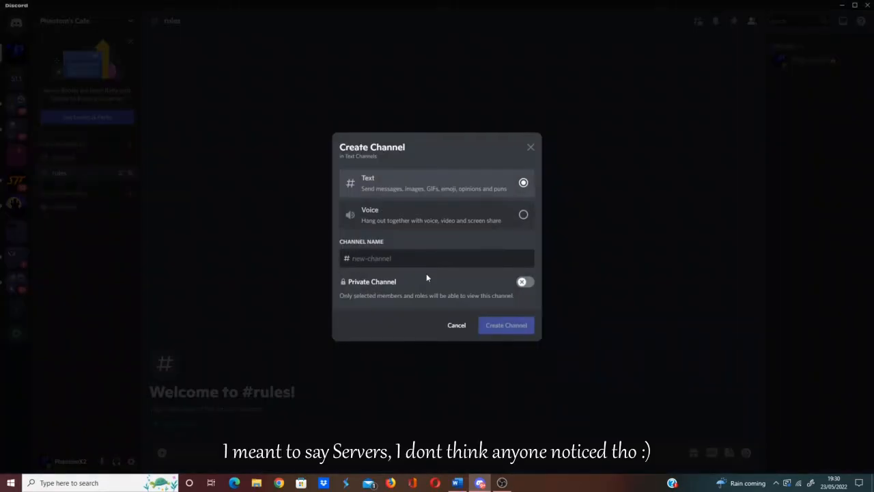
{"action": "type", "text": "vi"}
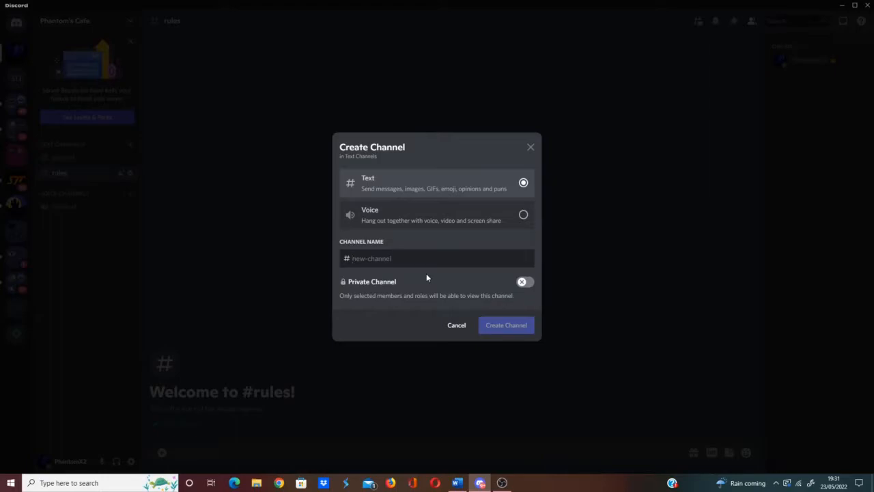
{"action": "type", "text": "video-"}
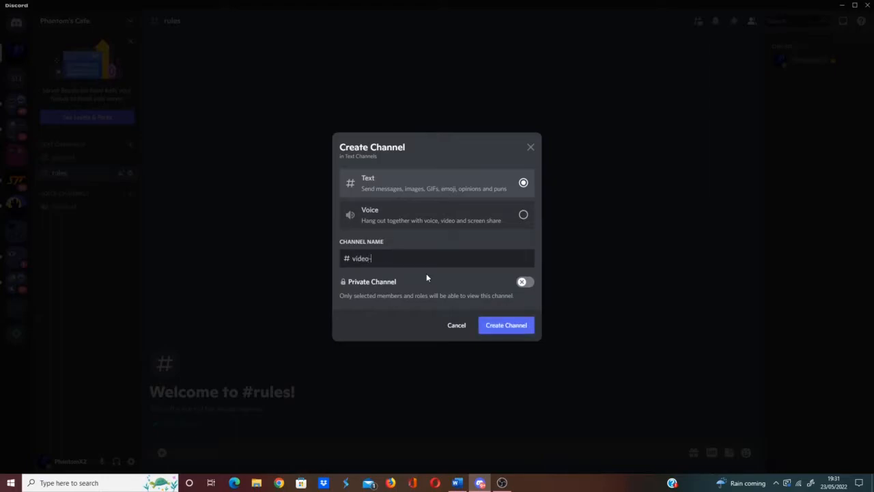
{"action": "type", "text": "reviews"}
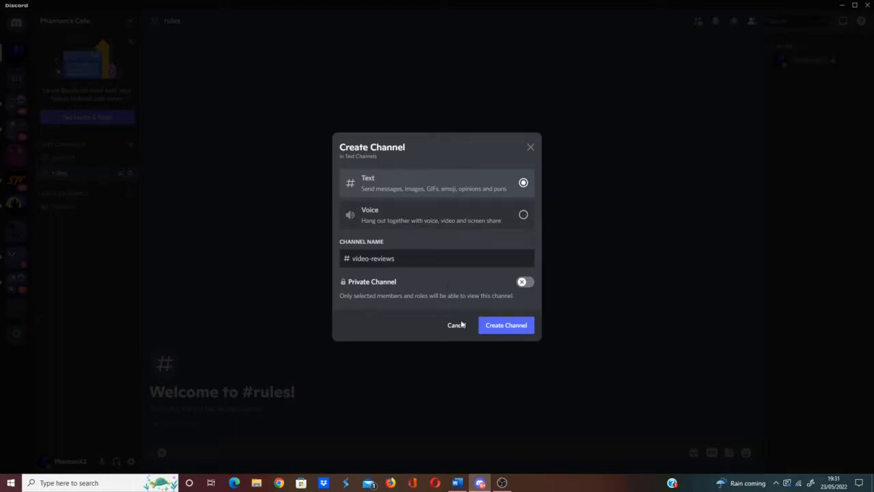
{"action": "left_click", "coordinate": [506, 326]}
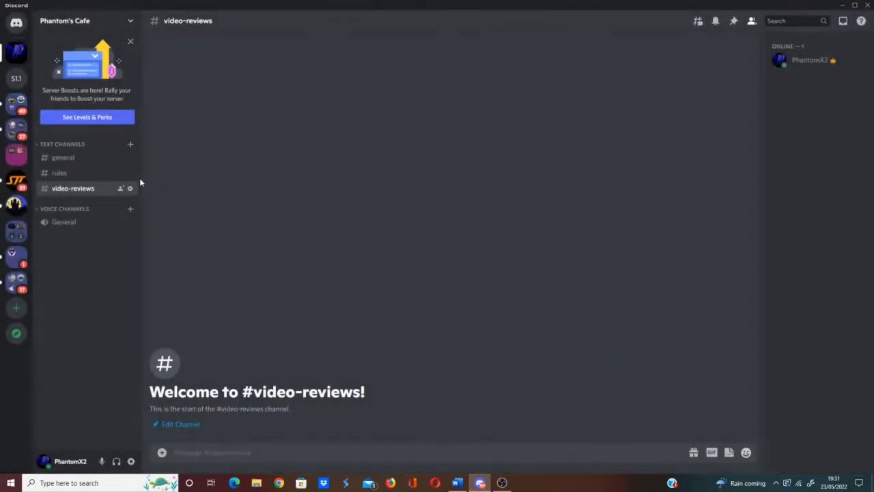
- Add a text channel named video-suggestions
{"action": "left_click", "coordinate": [131, 145]}
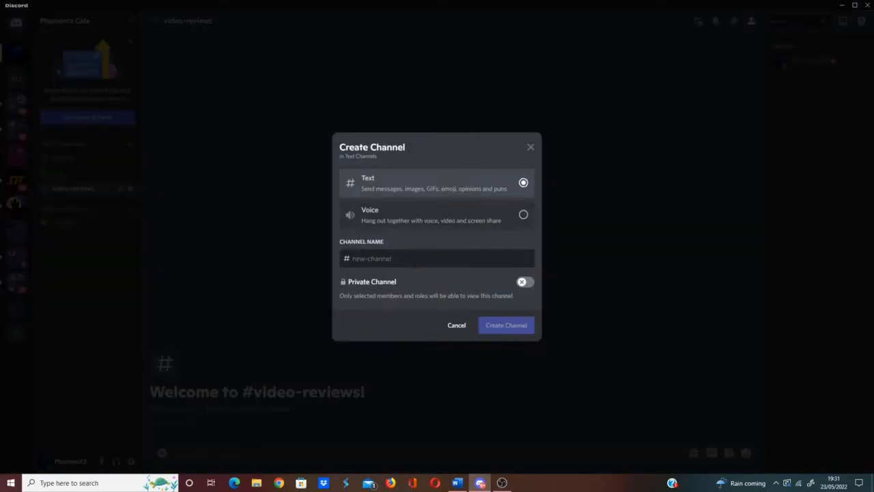
{"action": "type", "text": "video-suggestions"}
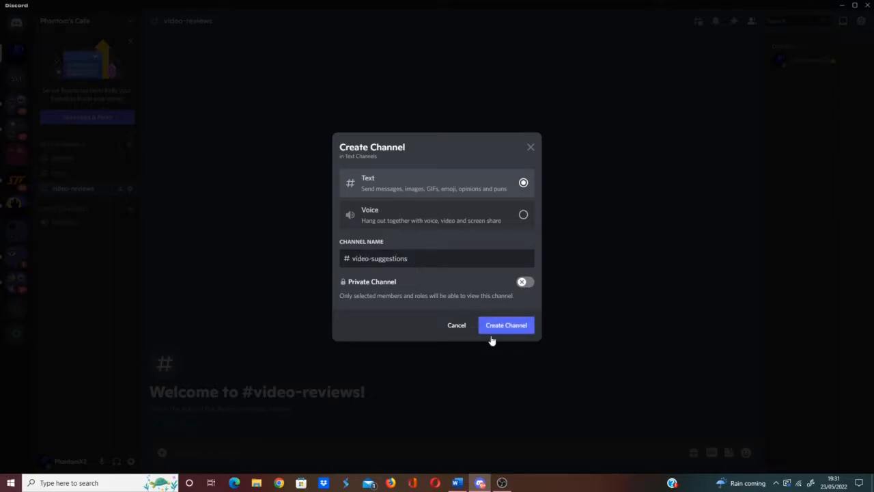
{"action": "left_click", "coordinate": [506, 325]}
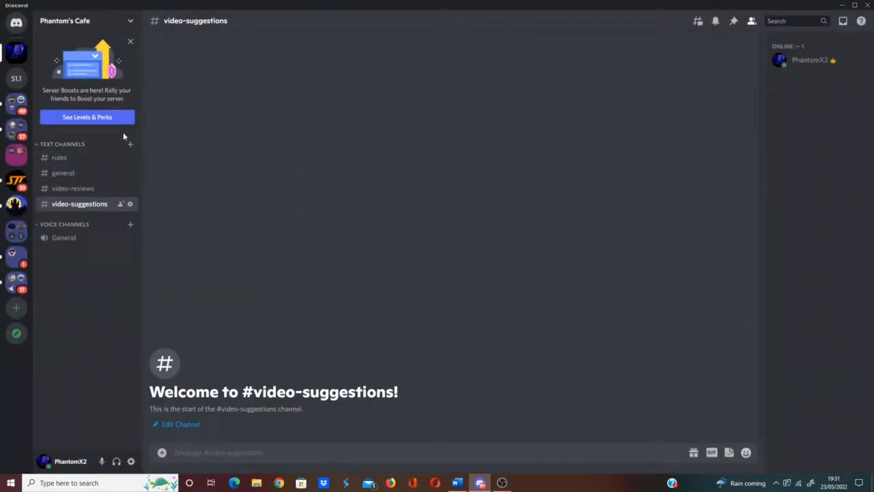
- Create a channel category named IMPORTANT! from the channel list menu
{"action": "right_click", "coordinate": [63, 143]}
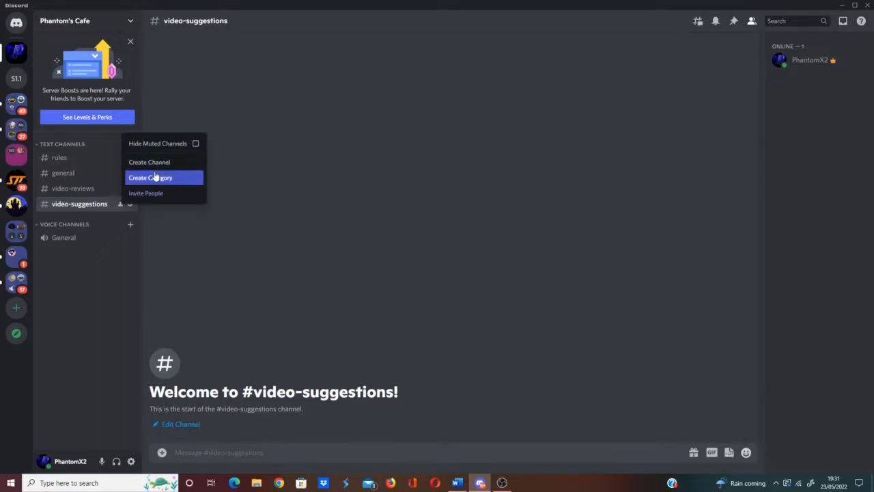
{"action": "left_click", "coordinate": [151, 178]}
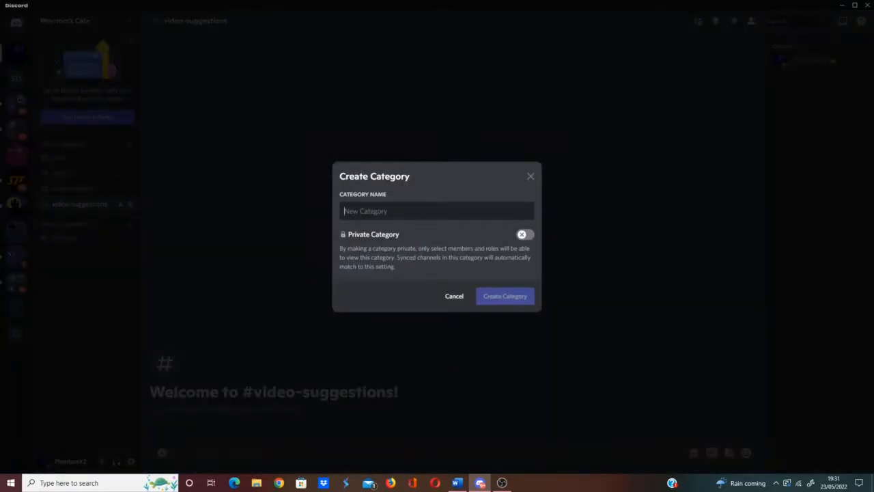
{"action": "type", "text": "IMPORTANT!"}
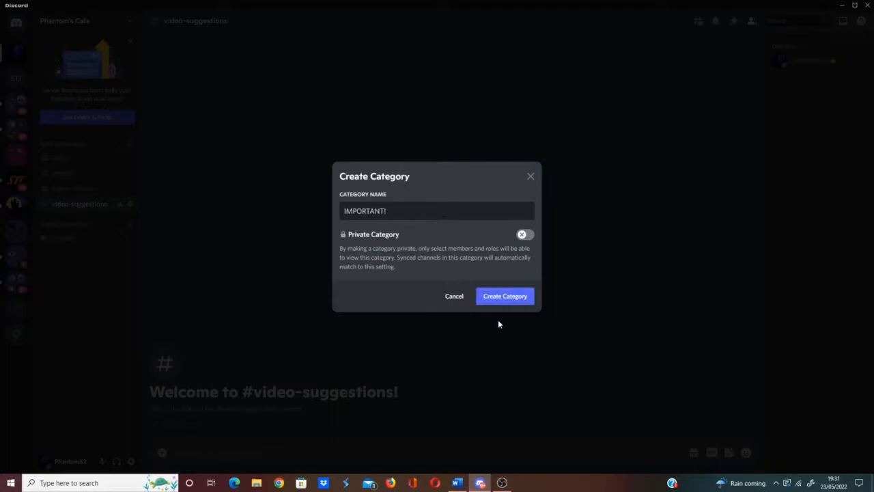
{"action": "mouse_move", "coordinate": [506, 317]}
{"action": "type", "text": "!"}
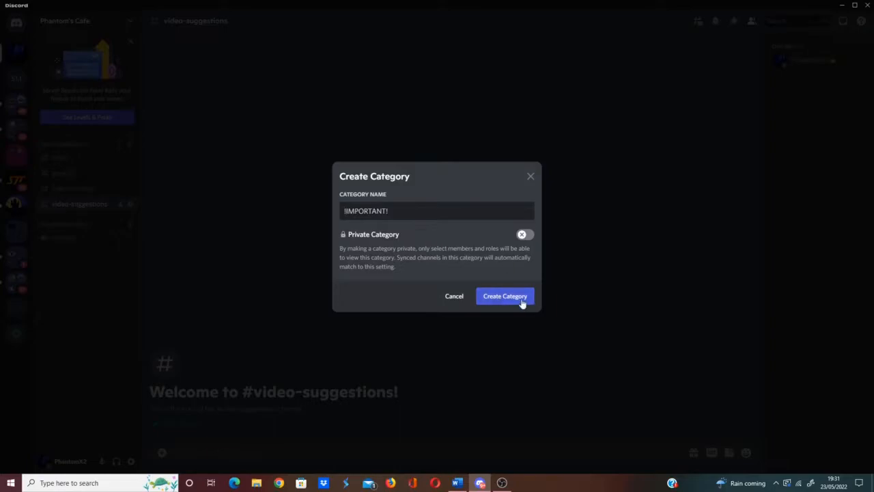
{"action": "mouse_move", "coordinate": [509, 312]}
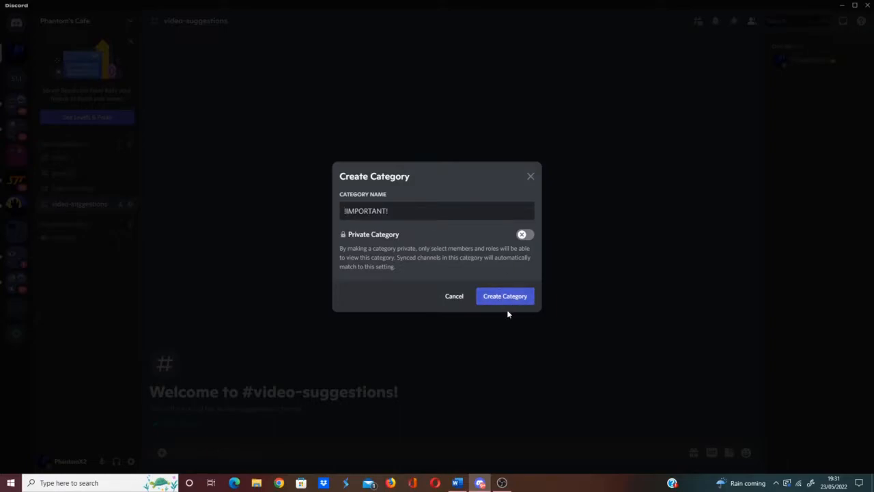
{"action": "left_click", "coordinate": [505, 295]}
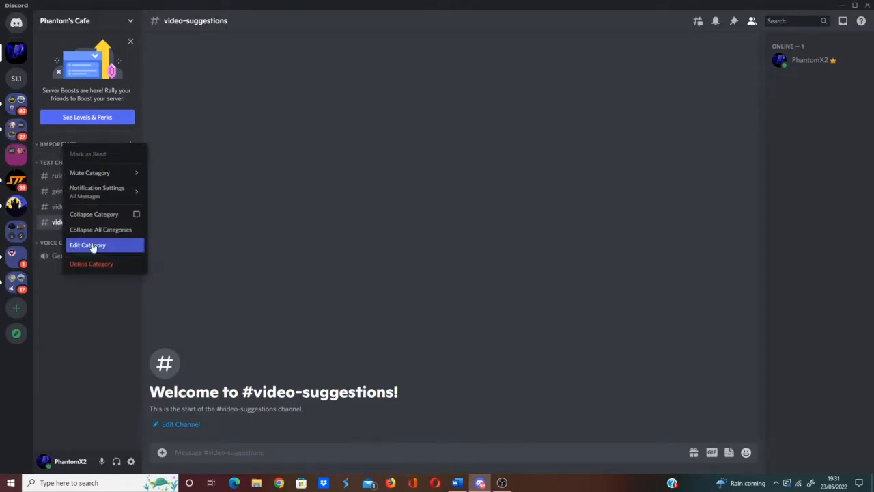
- Rename the IMPORTANT! category to plain IMPORTANT and save it
{"action": "left_click", "coordinate": [88, 245]}
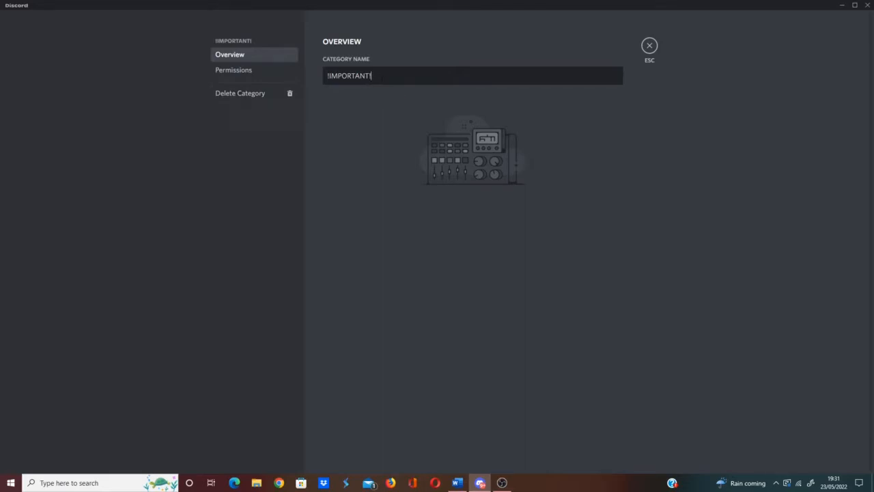
{"action": "key", "text": "Backspace"}
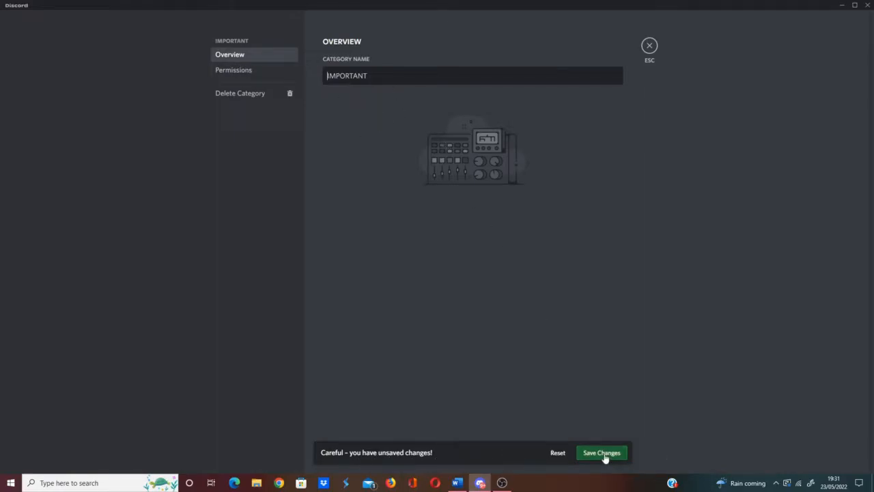
{"action": "left_click", "coordinate": [602, 453]}
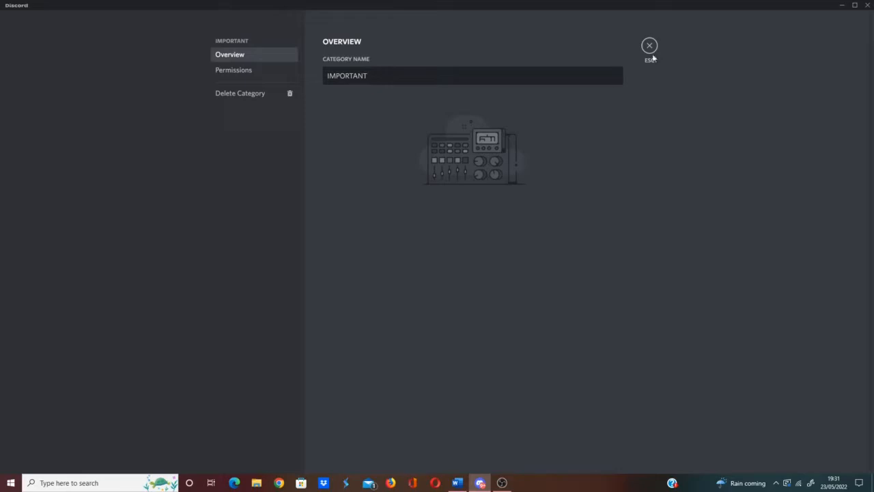
{"action": "left_click", "coordinate": [649, 45]}
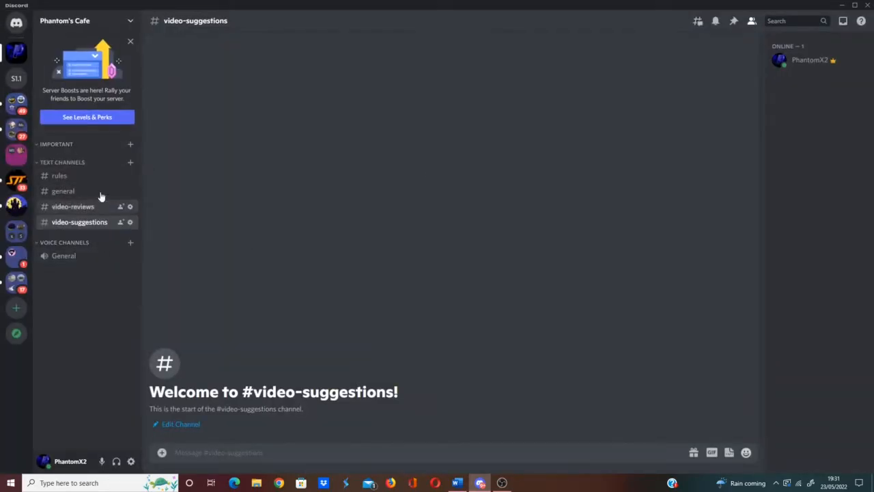
{"action": "mouse_move", "coordinate": [62, 191]}
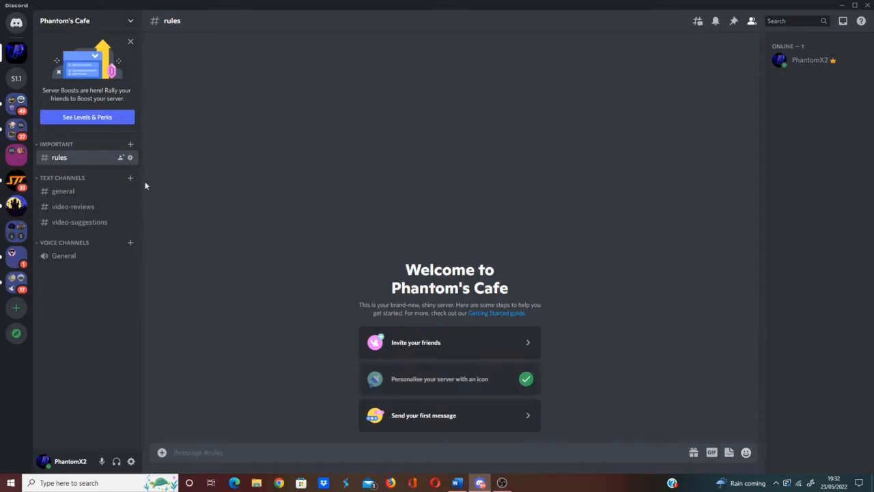
{"action": "mouse_move", "coordinate": [129, 158]}
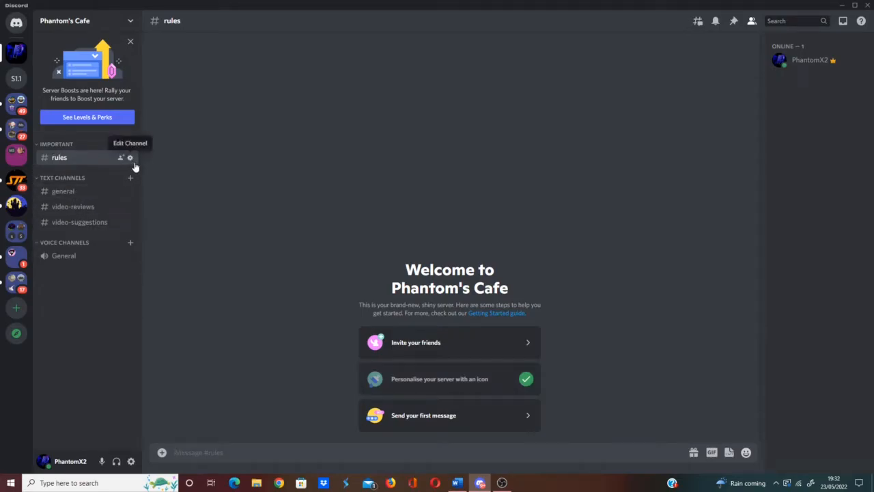
{"action": "left_click", "coordinate": [129, 159]}
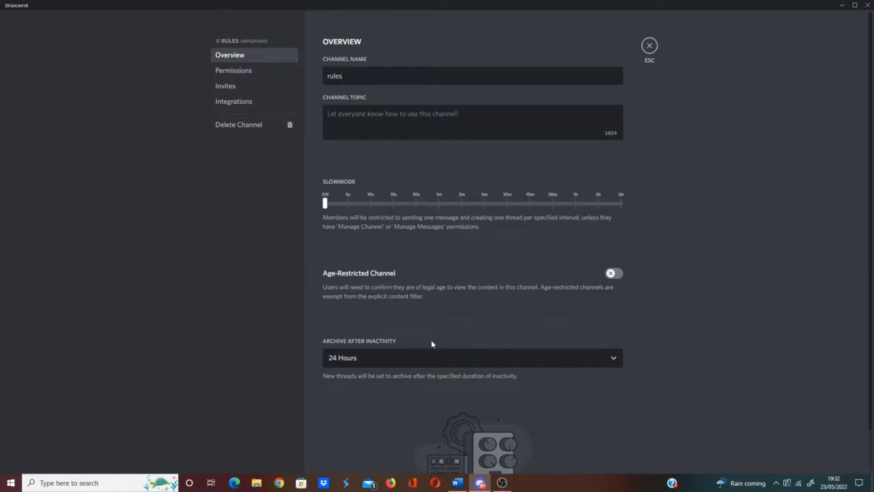
{"action": "scroll", "scroll_direction": "down", "scroll_amount": 3}
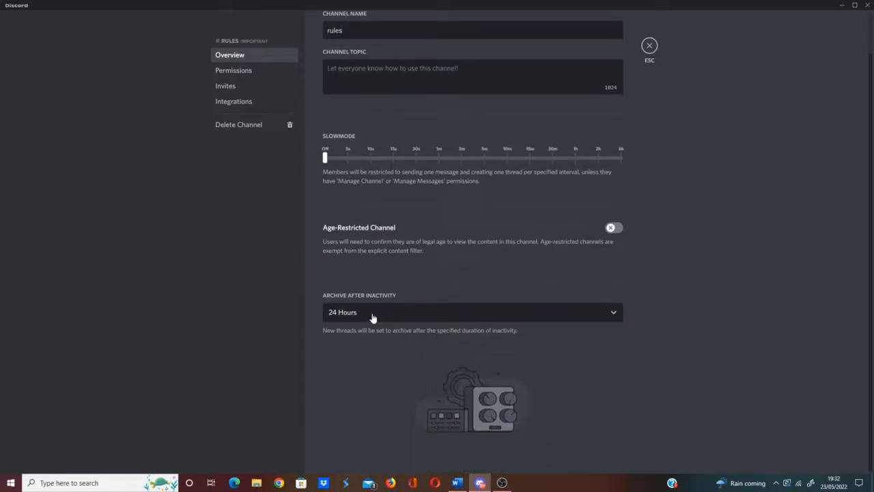
{"action": "left_click", "coordinate": [233, 71]}
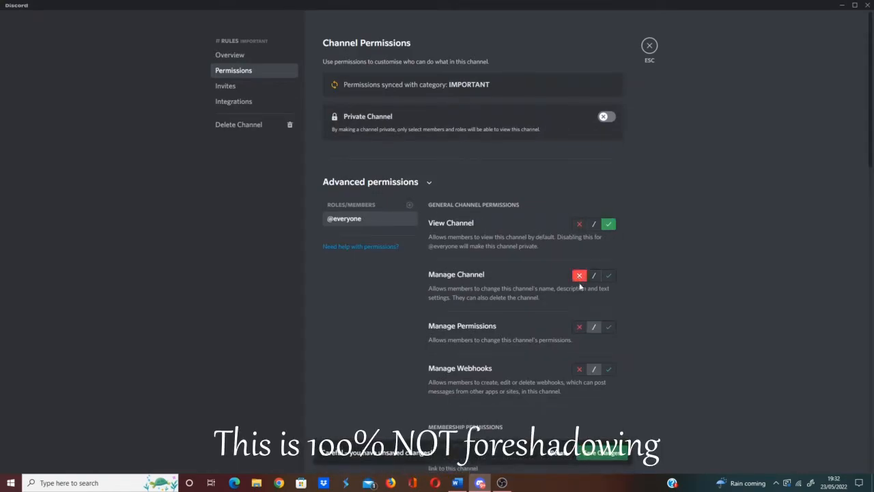
{"action": "scroll", "scroll_direction": "down", "scroll_amount": 3}
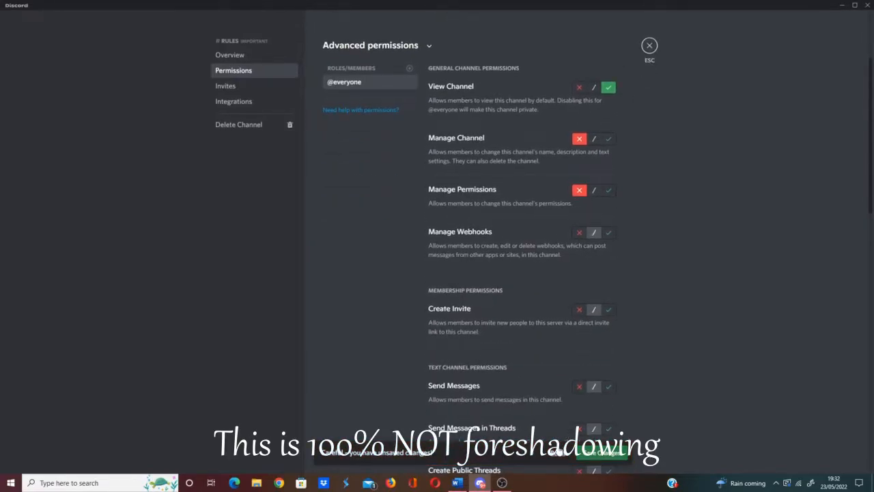
{"action": "left_click", "coordinate": [649, 45]}
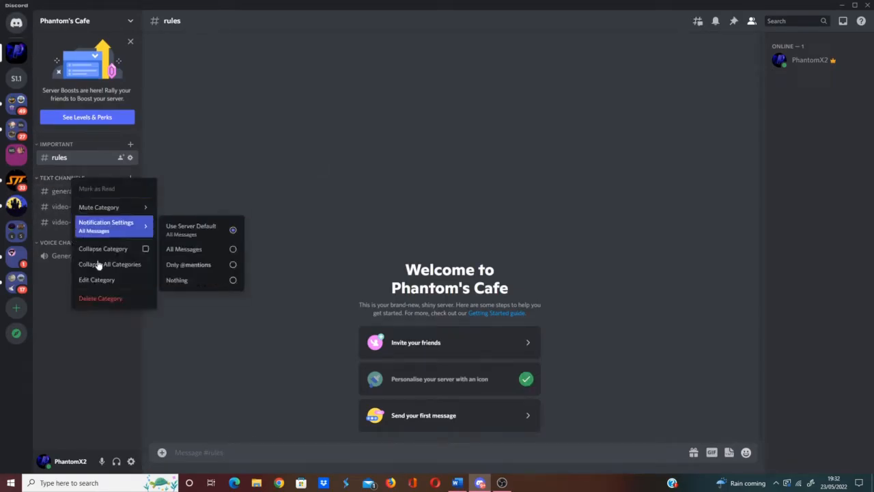
- Rename the text channels category to General Channels
{"action": "left_click", "coordinate": [96, 279]}
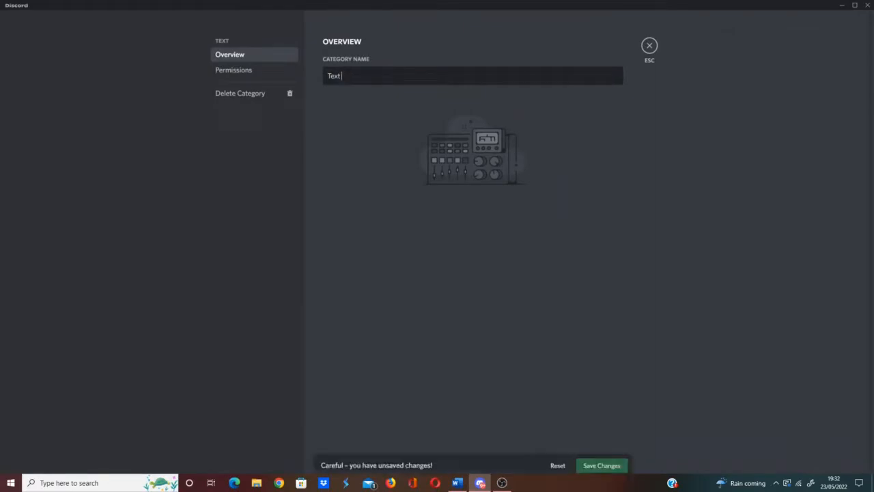
{"action": "type", "text": "General"}
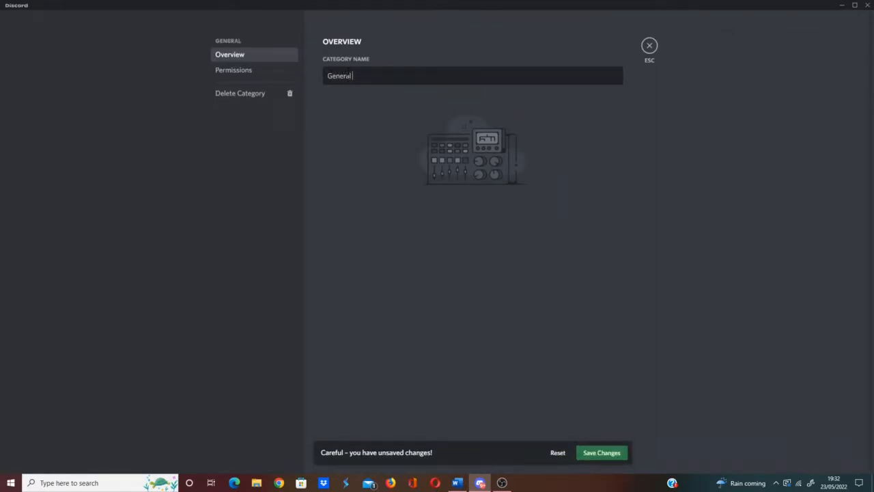
{"action": "type", "text": "Channels"}
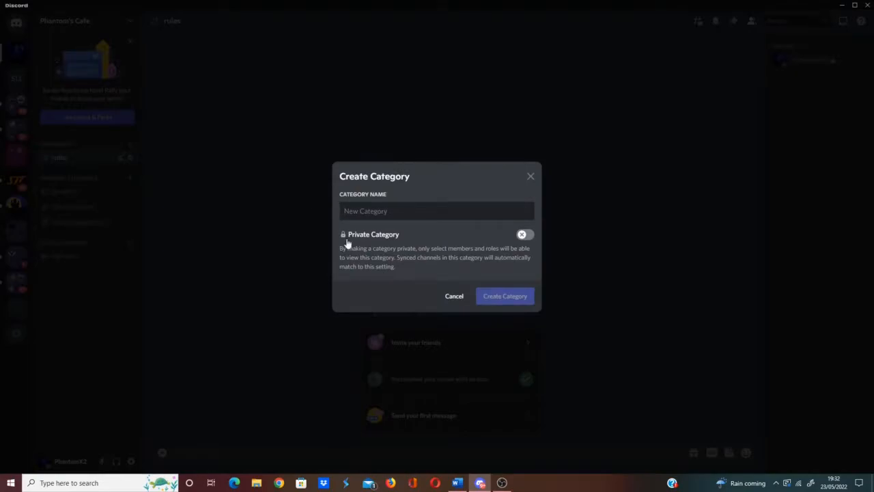
- Create a Videos category for the video channels
{"action": "type", "text": "Videos"}
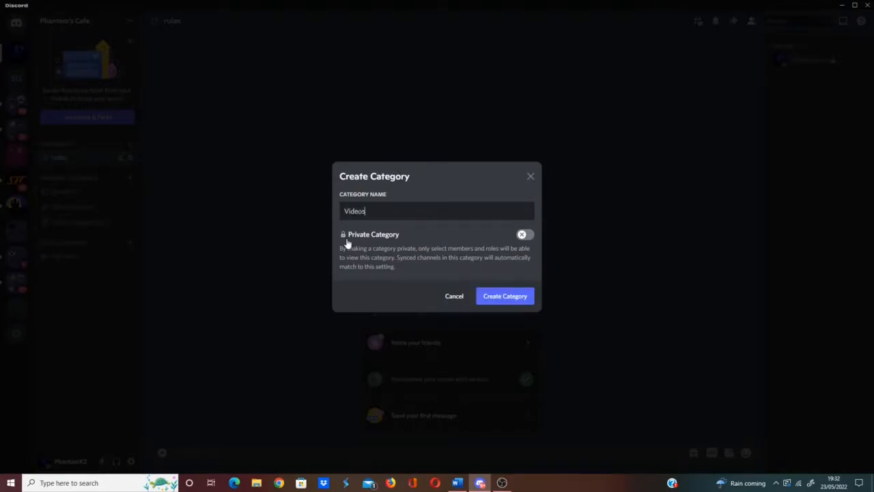
{"action": "left_click", "coordinate": [506, 295]}
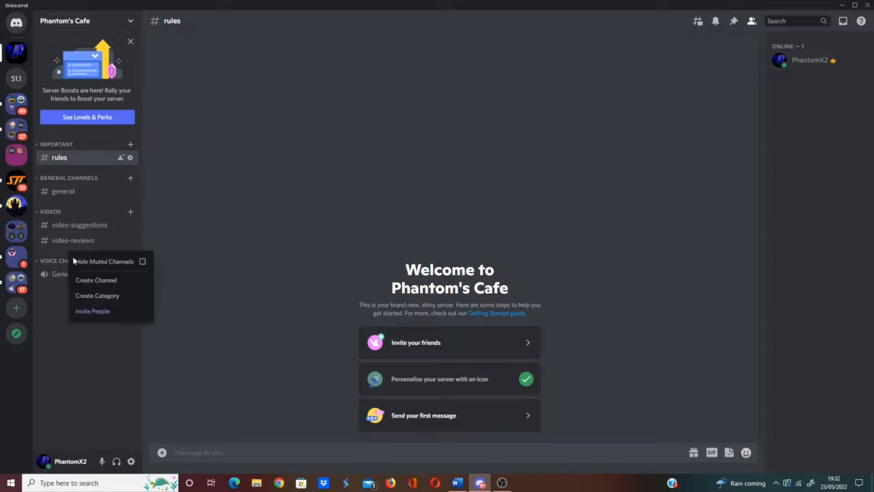
- Add a video-uploads text channel under Videos
{"action": "left_click", "coordinate": [95, 280]}
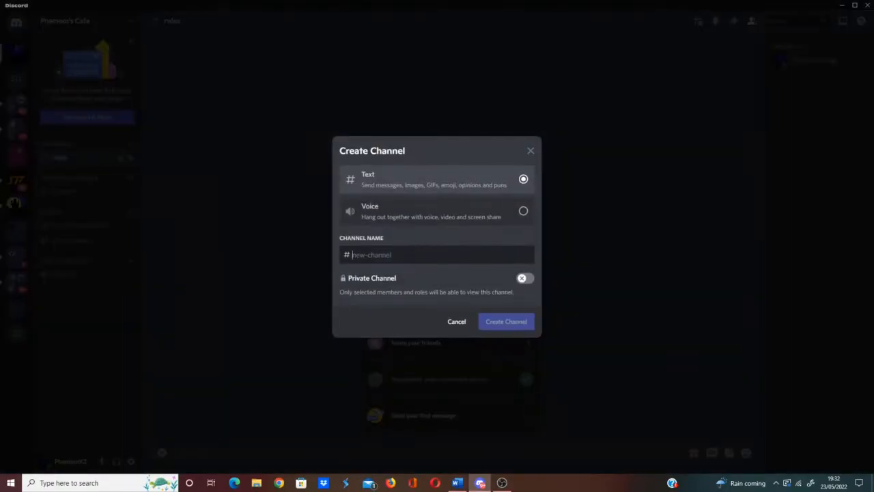
{"action": "type", "text": "video-uploads"}
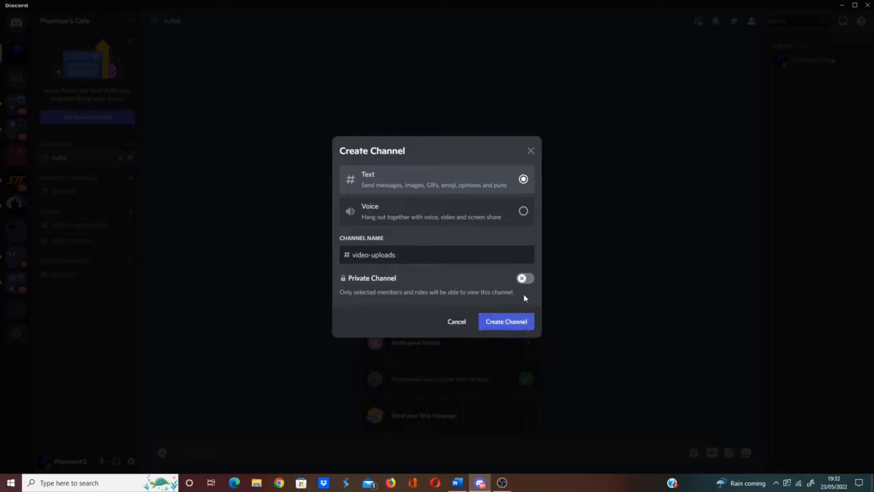
{"action": "left_click", "coordinate": [505, 321]}
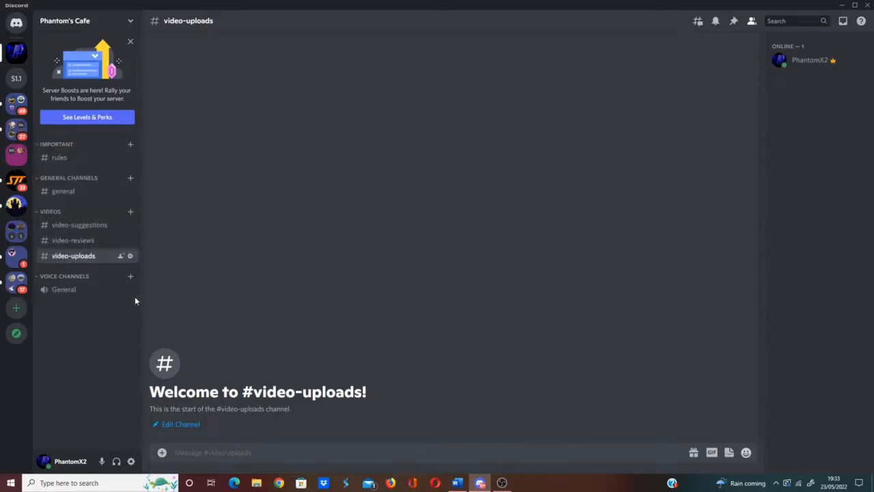
{"action": "mouse_move", "coordinate": [132, 276]}
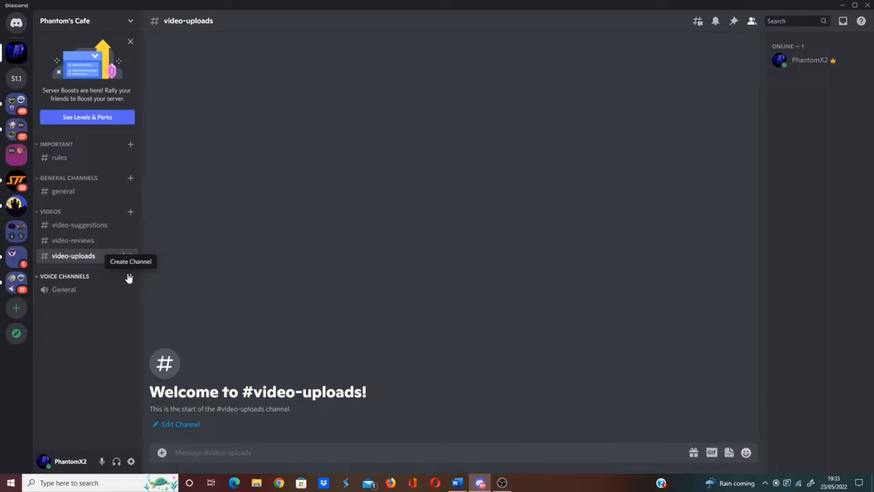
{"action": "mouse_move", "coordinate": [125, 273]}
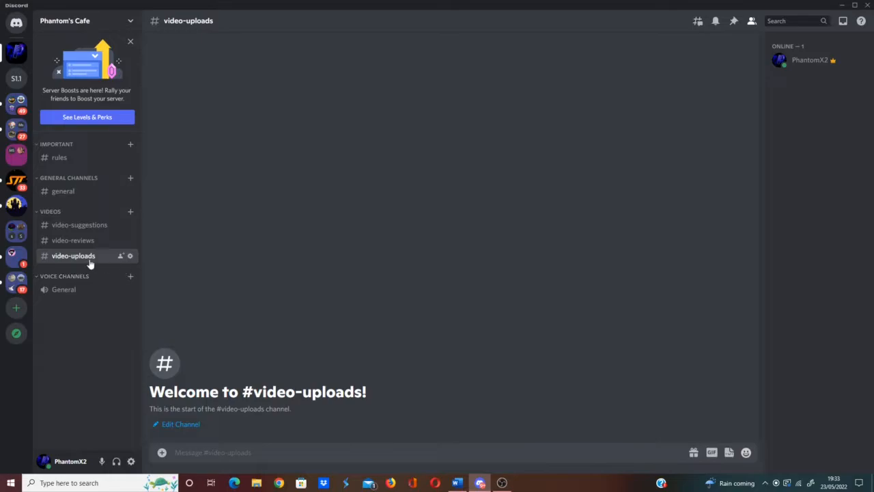
{"action": "mouse_move", "coordinate": [178, 260]}
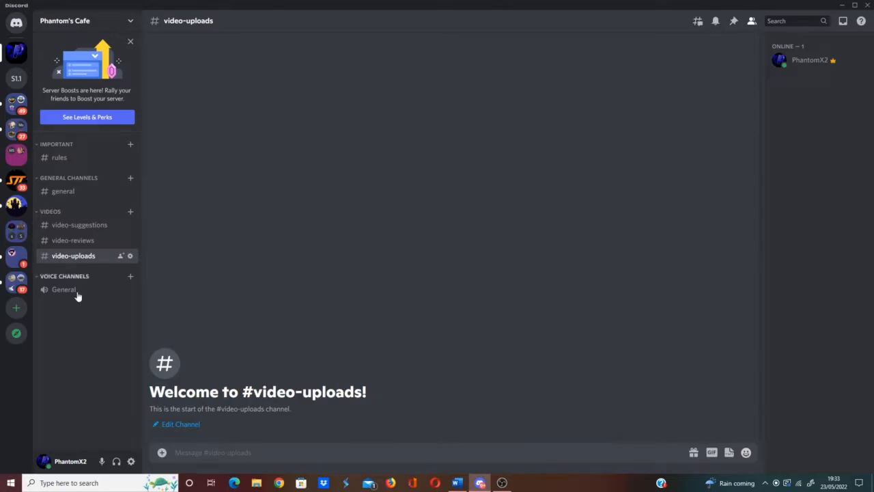
{"action": "mouse_move", "coordinate": [68, 265]}
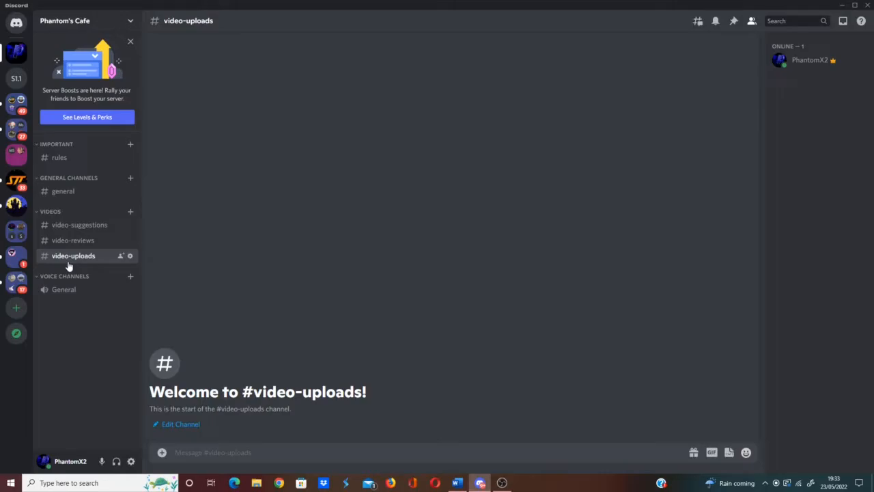
{"action": "mouse_move", "coordinate": [71, 267]}
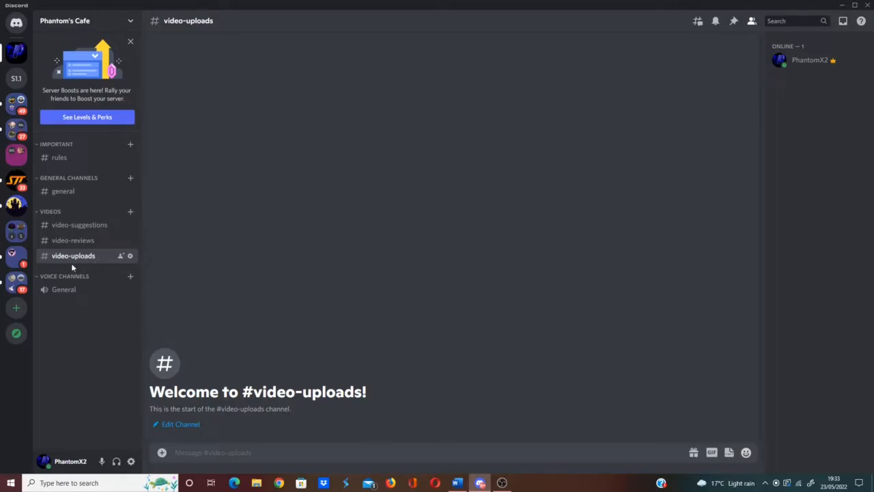
{"action": "mouse_move", "coordinate": [72, 270]}
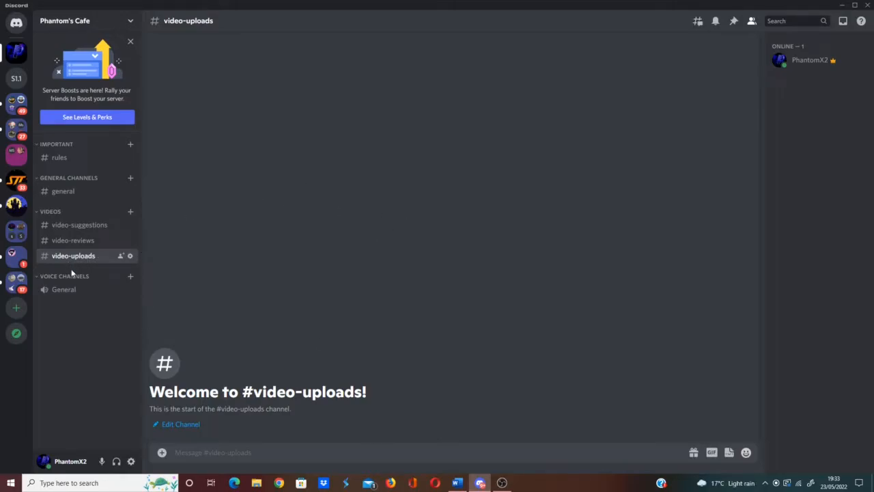
{"action": "mouse_move", "coordinate": [69, 265]}
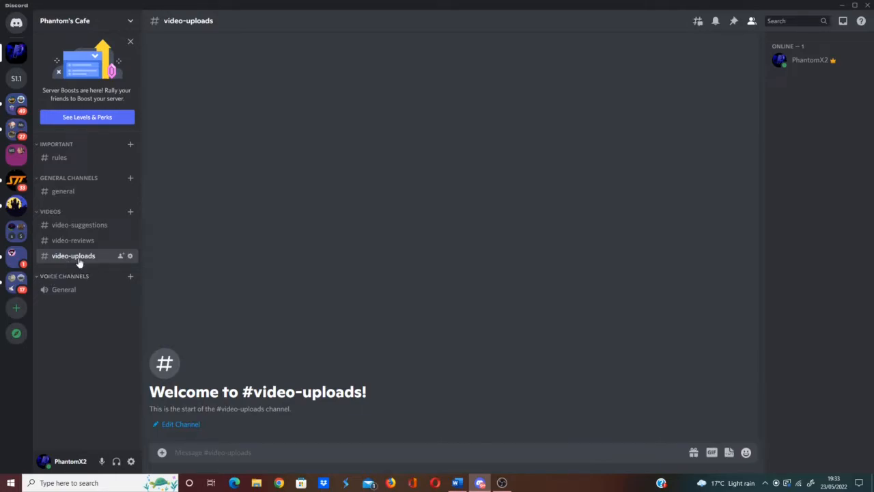
{"action": "mouse_move", "coordinate": [63, 290]}
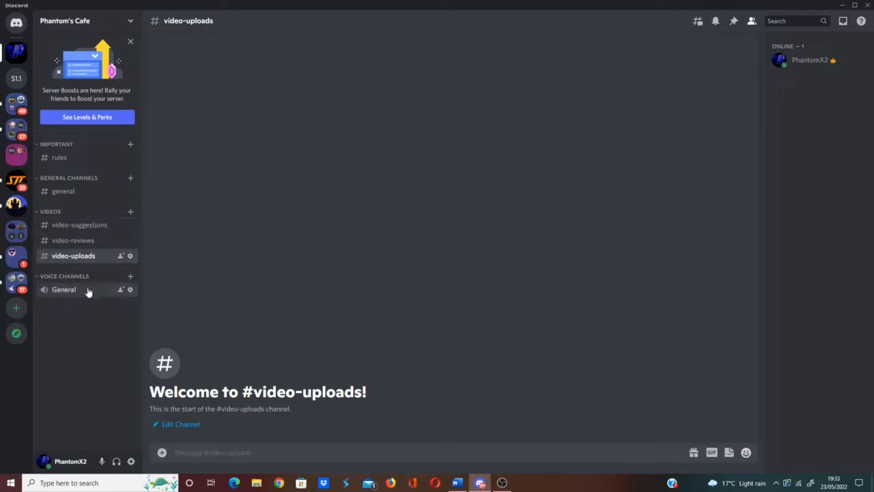
{"action": "mouse_move", "coordinate": [82, 345]}
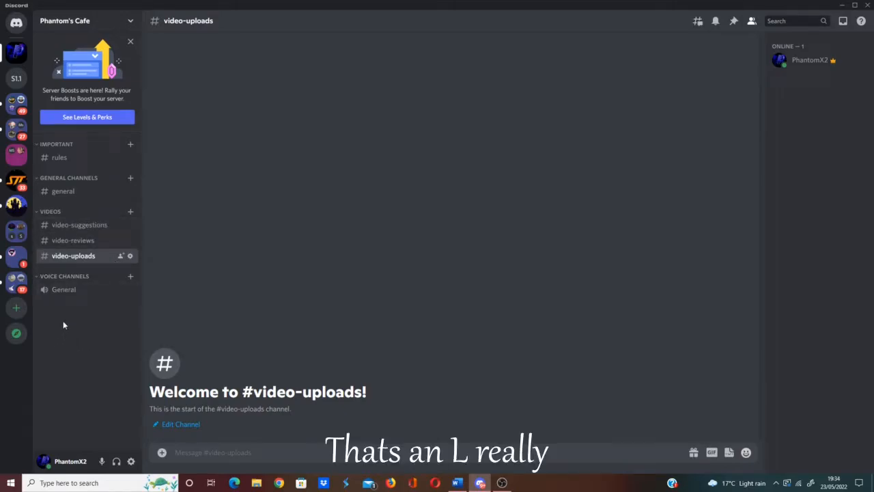
{"action": "mouse_move", "coordinate": [68, 338]}
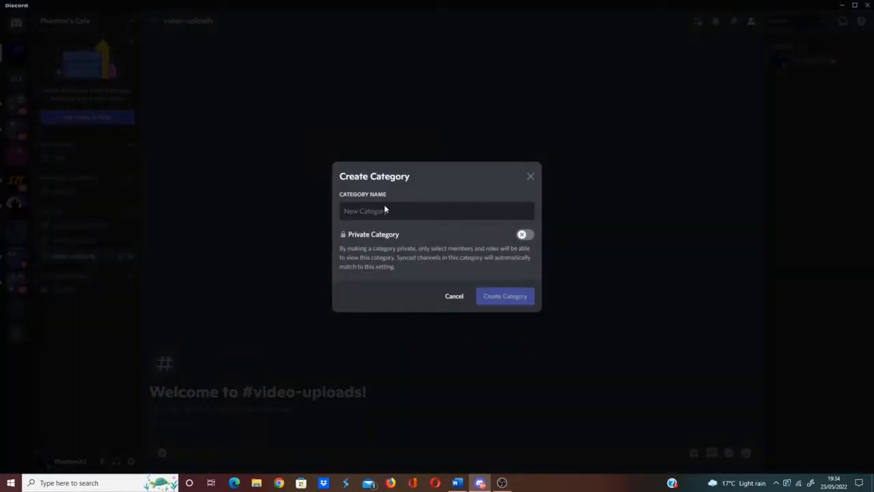
- Create a Music category with a music-bot text channel in it
{"action": "type", "text": "Music"}
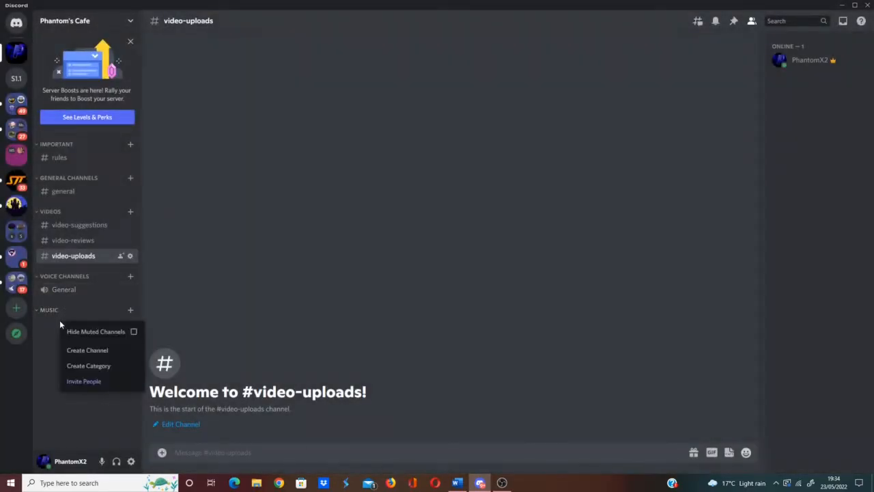
{"action": "left_click", "coordinate": [87, 350]}
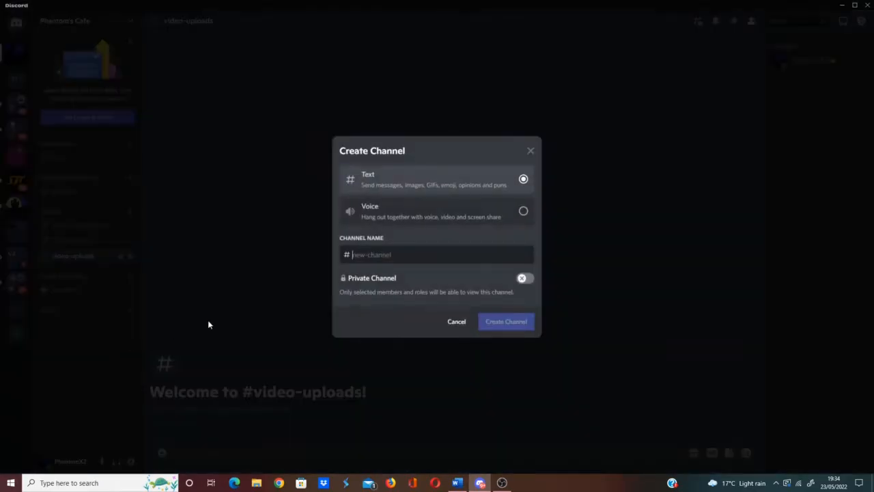
{"action": "type", "text": "music-bot"}
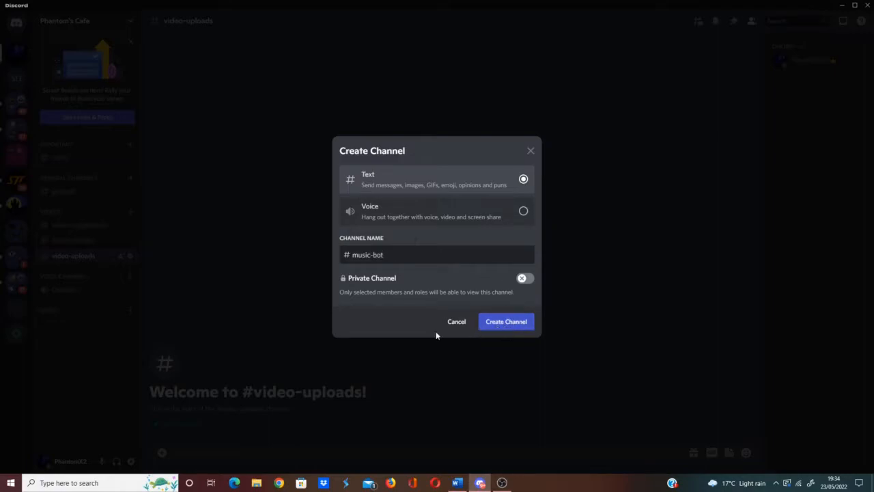
{"action": "left_click", "coordinate": [505, 322]}
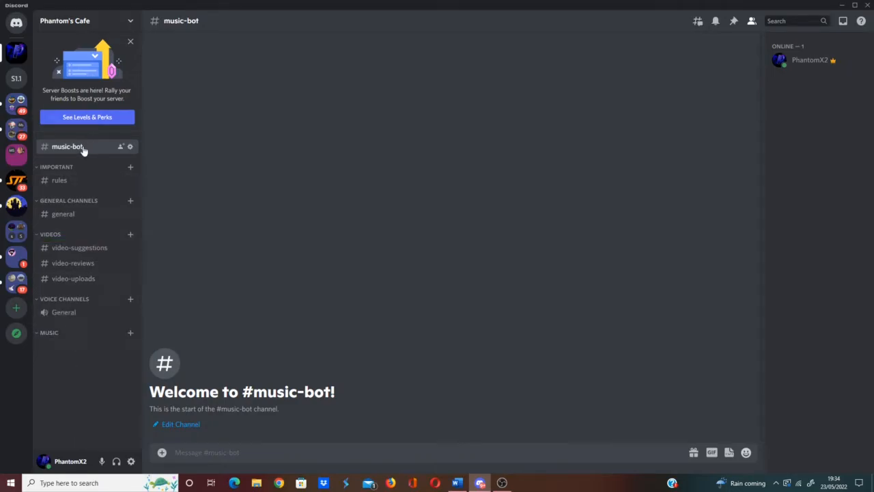
{"action": "mouse_move", "coordinate": [71, 149]}
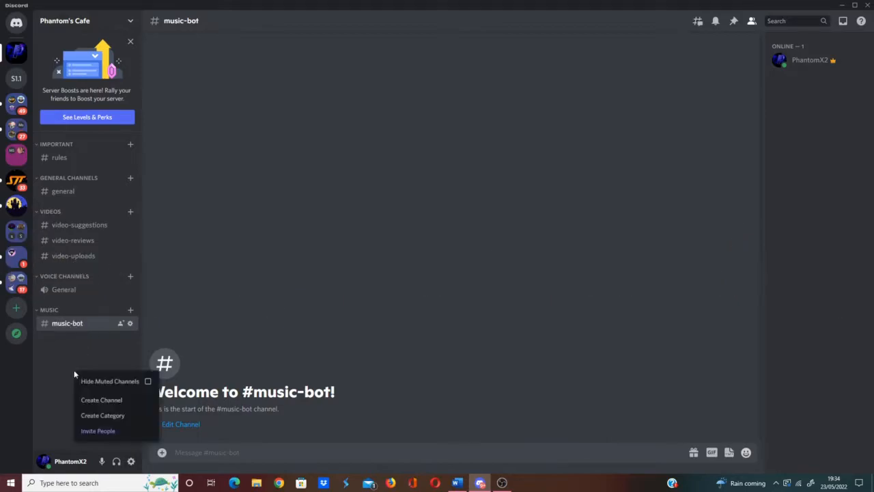
- Create voice channels Music 1, Music 2 and Music 3 under the Music category
{"action": "left_click", "coordinate": [124, 407]}
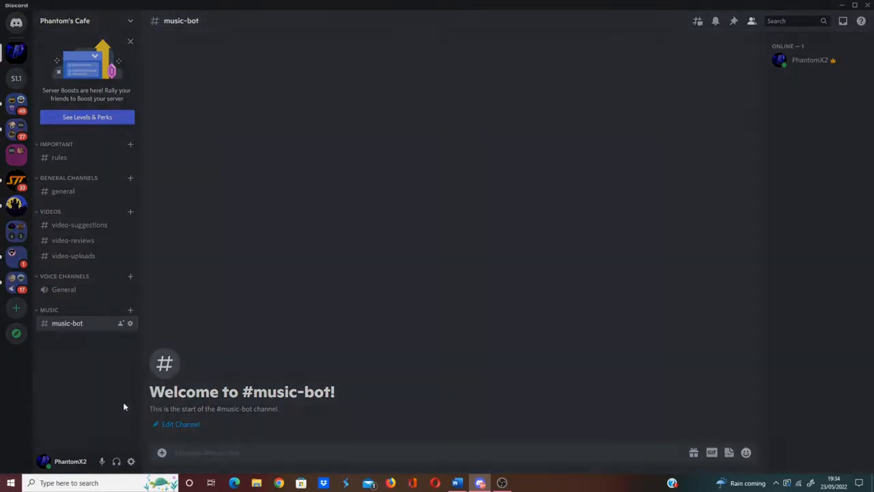
{"action": "left_click", "coordinate": [132, 310]}
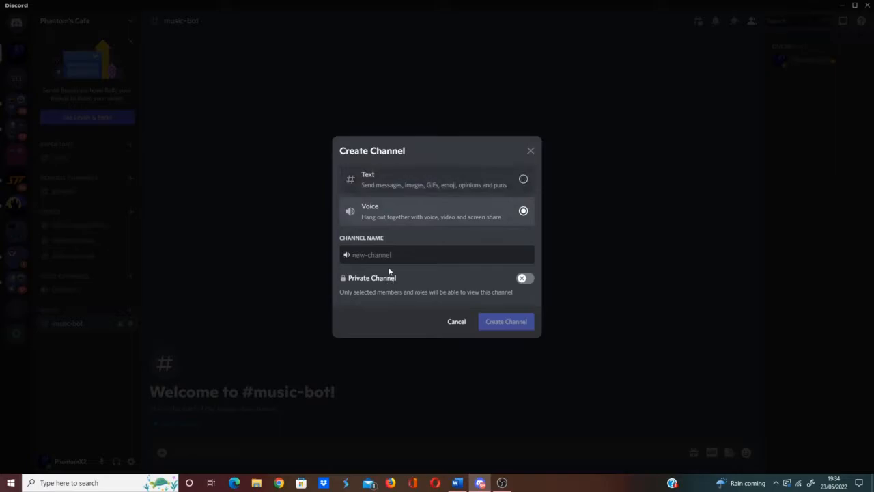
{"action": "type", "text": "Music"}
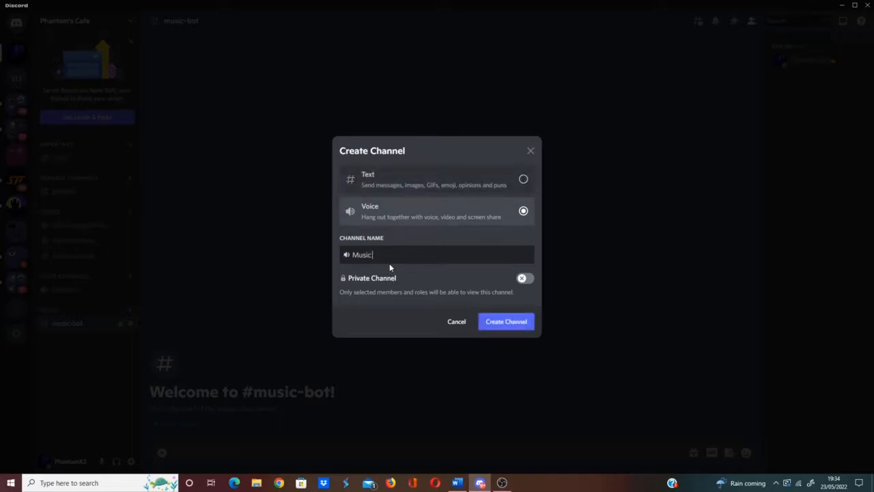
{"action": "left_click", "coordinate": [505, 321]}
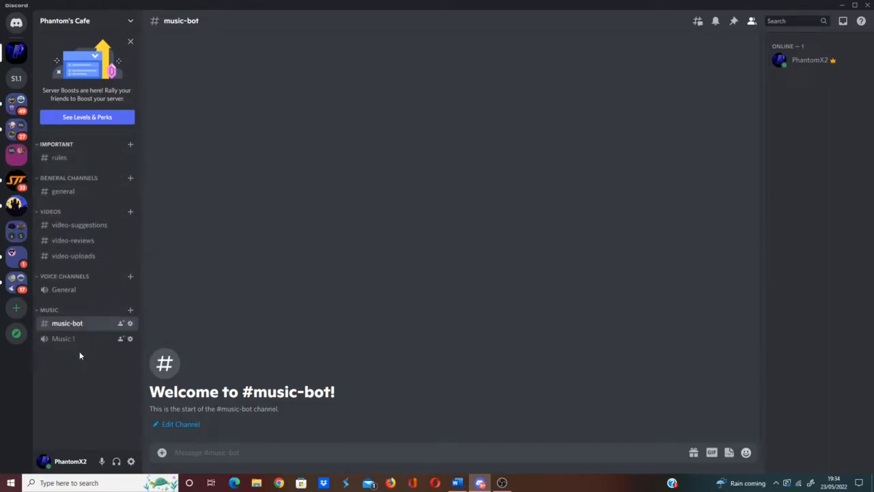
{"action": "mouse_move", "coordinate": [74, 377]}
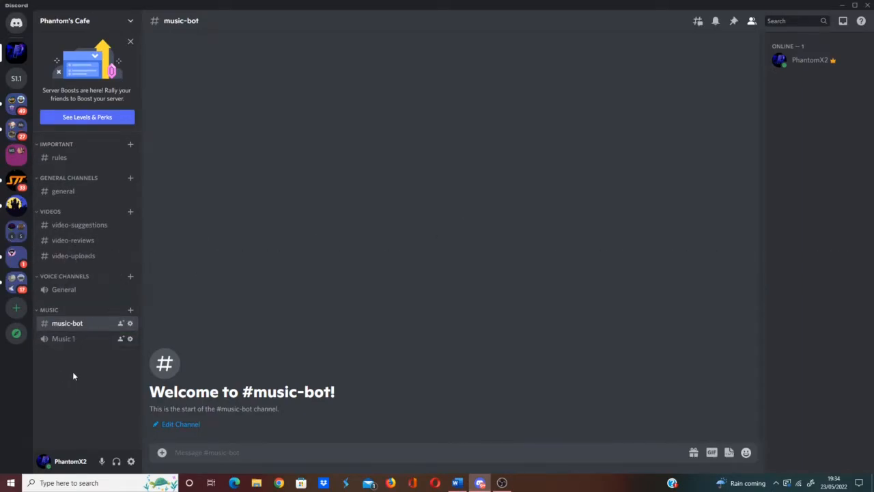
{"action": "left_click", "coordinate": [131, 309]}
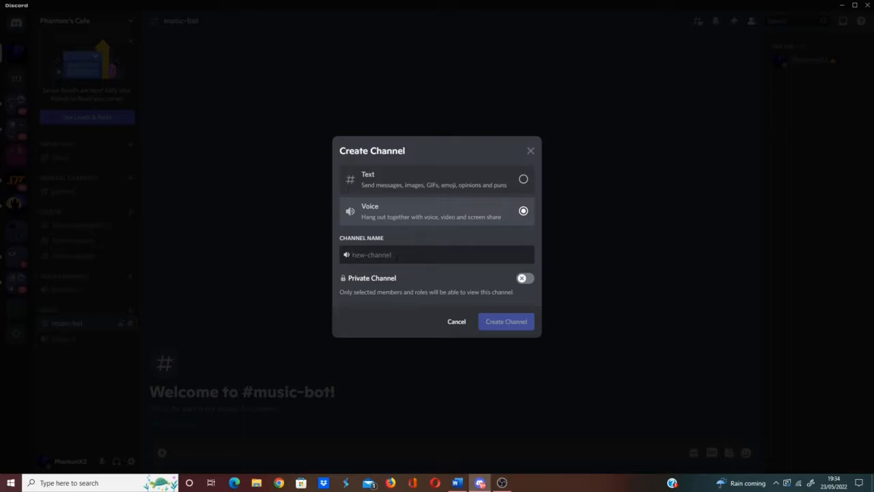
{"action": "type", "text": "Music 2"}
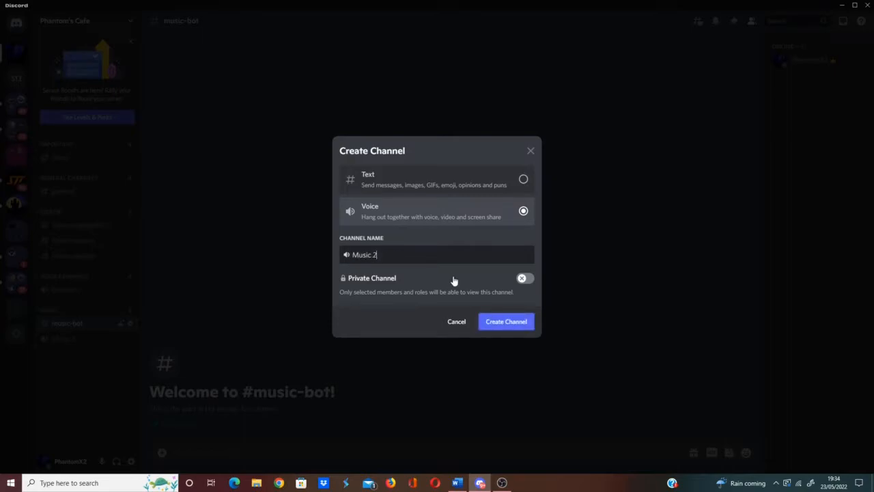
{"action": "left_click", "coordinate": [506, 321]}
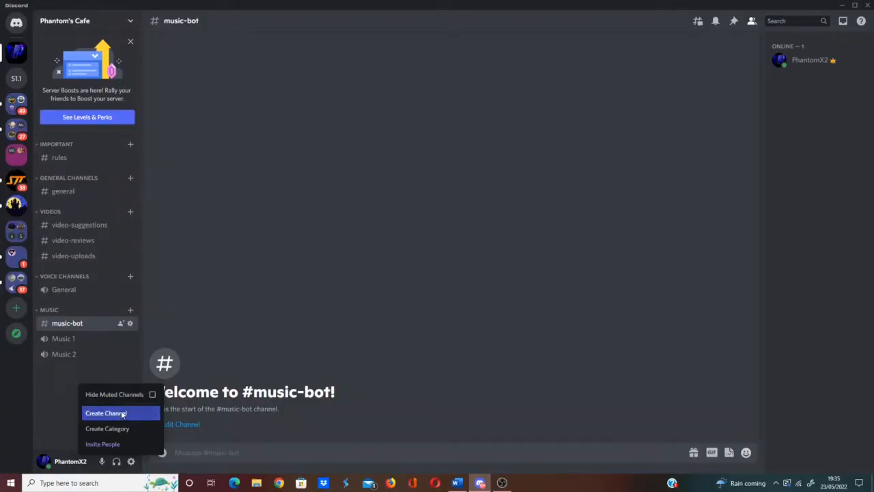
{"action": "left_click", "coordinate": [105, 413]}
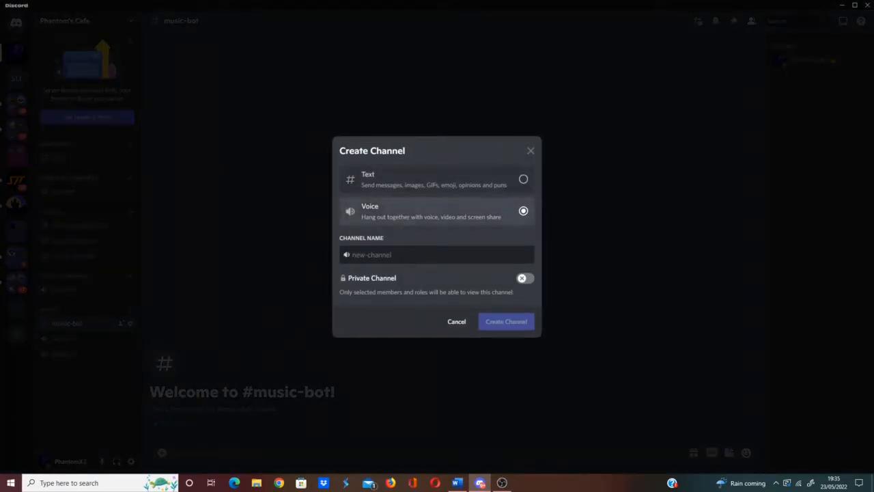
{"action": "type", "text": "Music 3"}
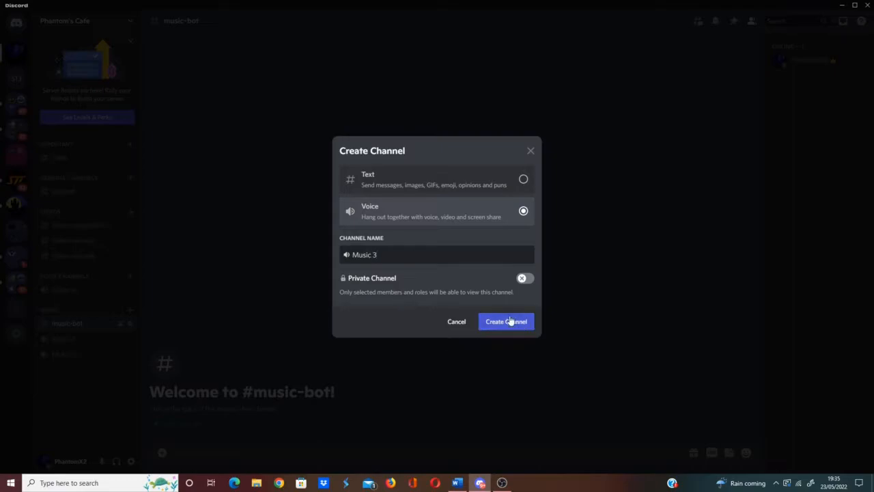
{"action": "left_click", "coordinate": [506, 321]}
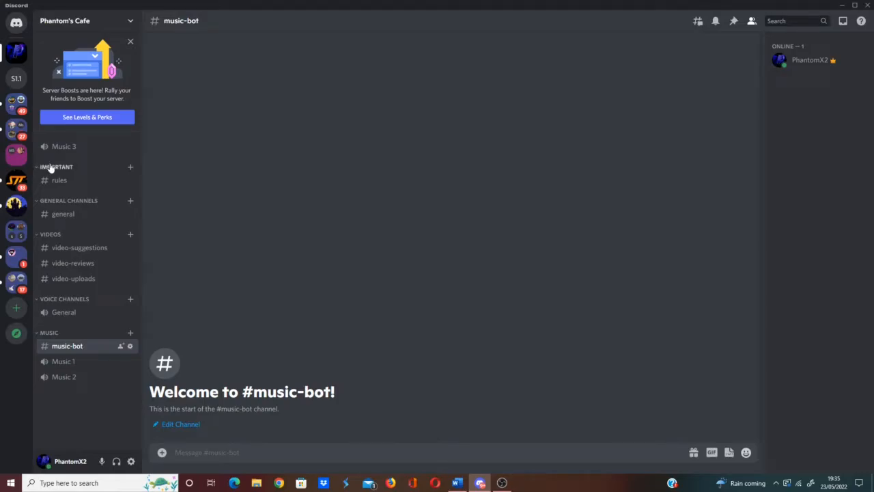
{"action": "mouse_move", "coordinate": [62, 147]}
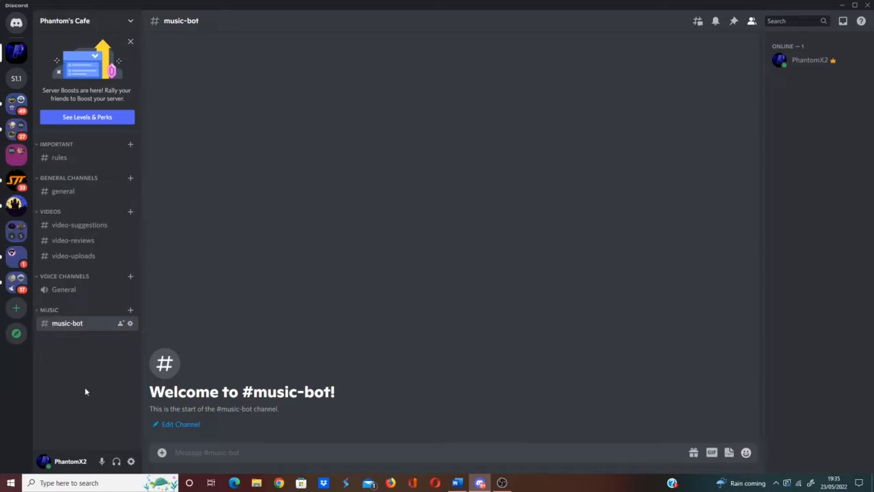
- Collapse the Music category and switch to the general text channel
{"action": "left_click", "coordinate": [63, 290]}
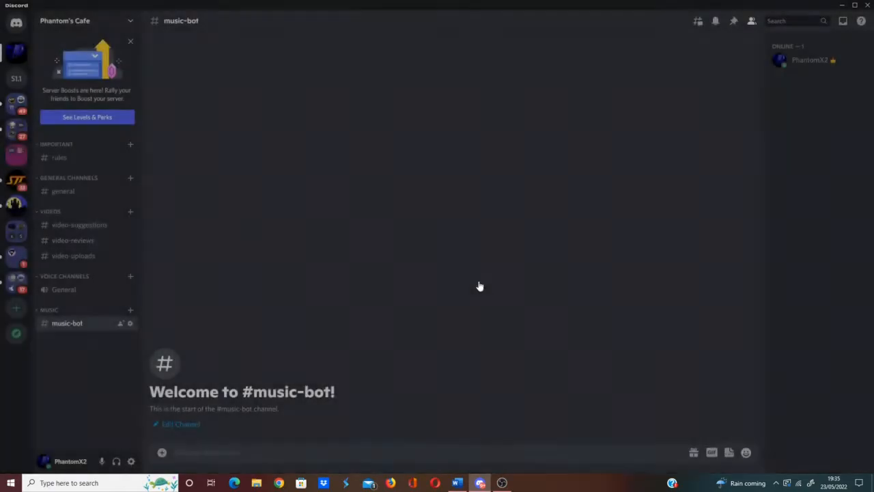
{"action": "left_click", "coordinate": [60, 157]}
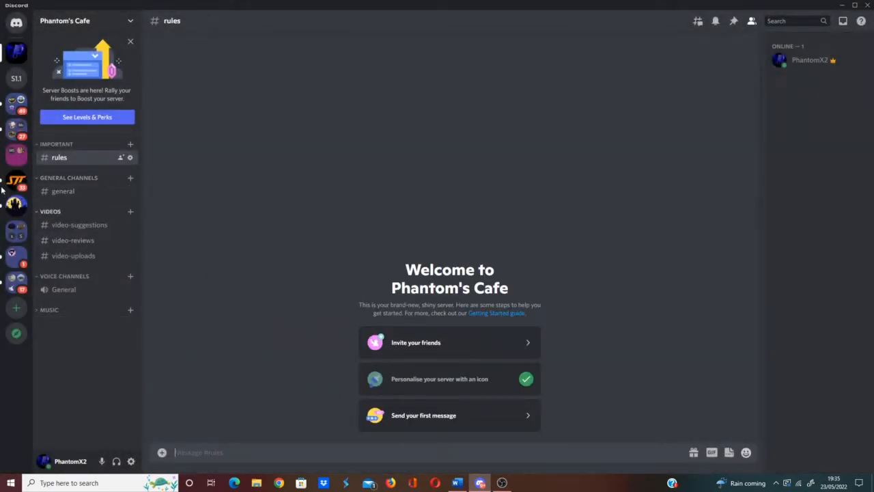
{"action": "left_click", "coordinate": [63, 192]}
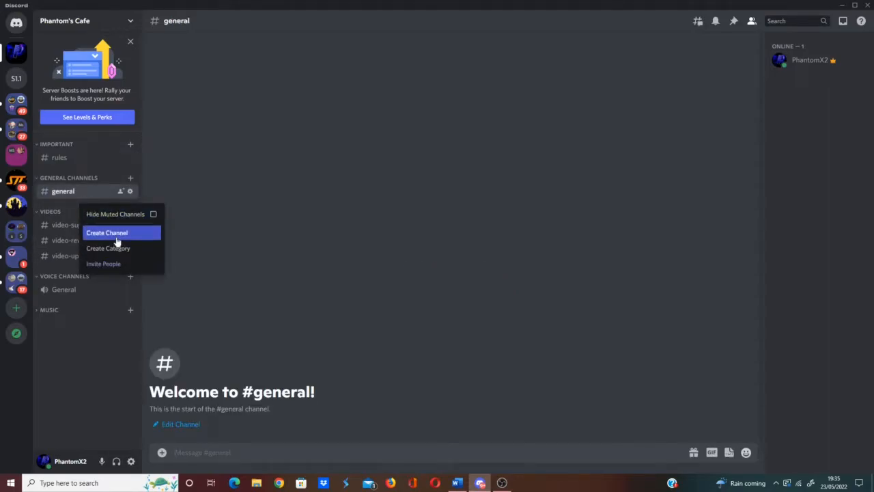
- Create a memes text channel under General Channels
{"action": "left_click", "coordinate": [106, 232]}
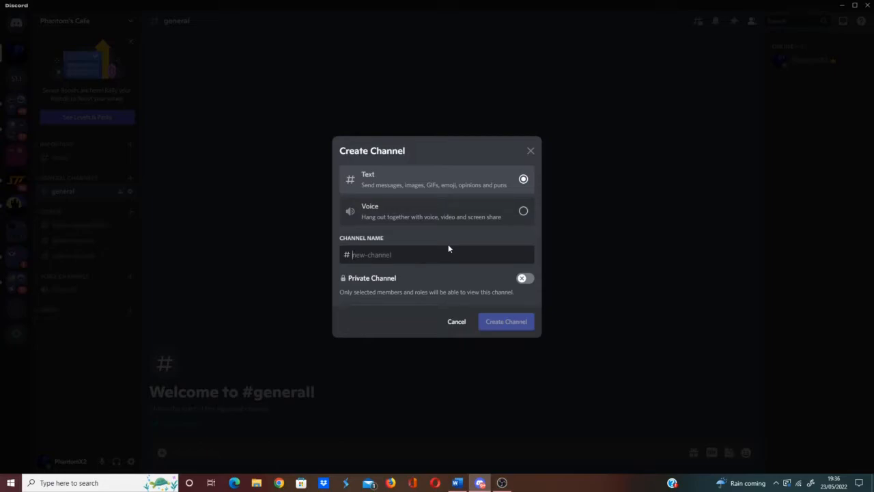
{"action": "type", "text": "meme"}
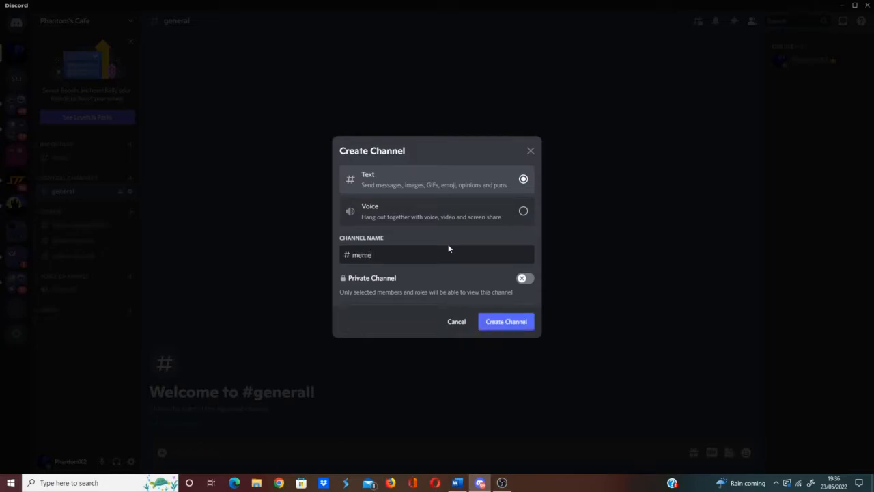
{"action": "left_click", "coordinate": [506, 321]}
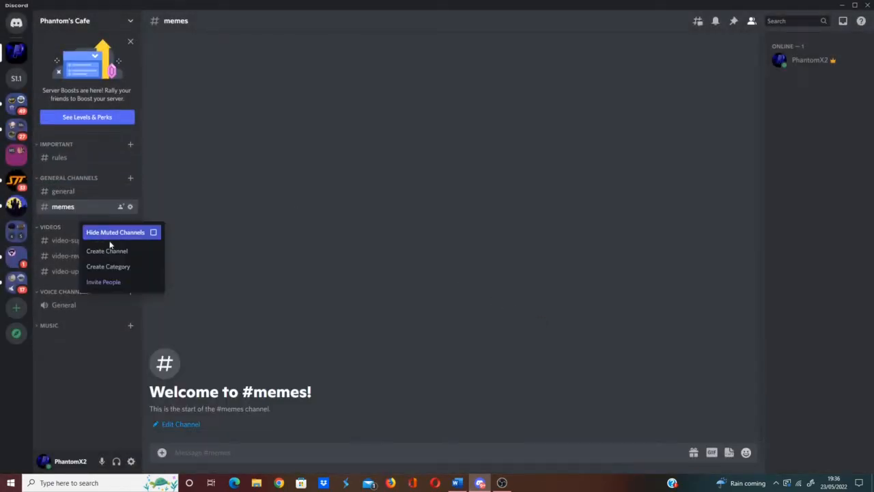
- Create a new category named Dank Memer
{"action": "left_click", "coordinate": [107, 266]}
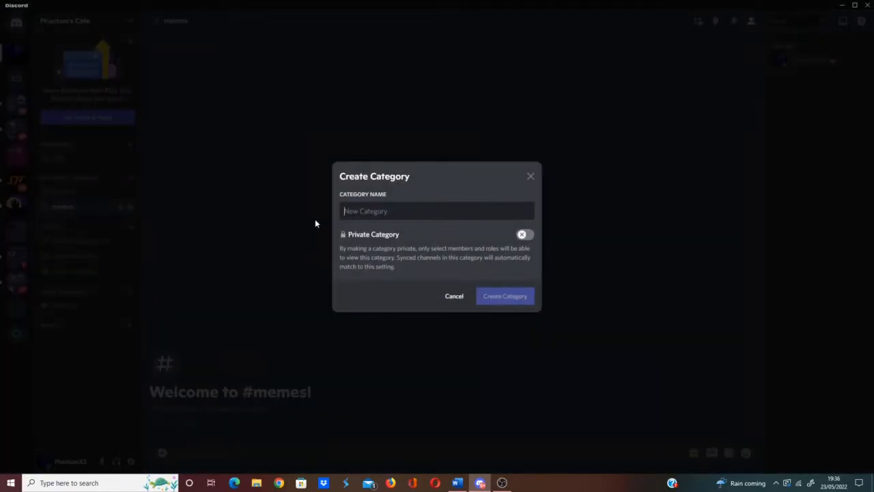
{"action": "left_click", "coordinate": [438, 210]}
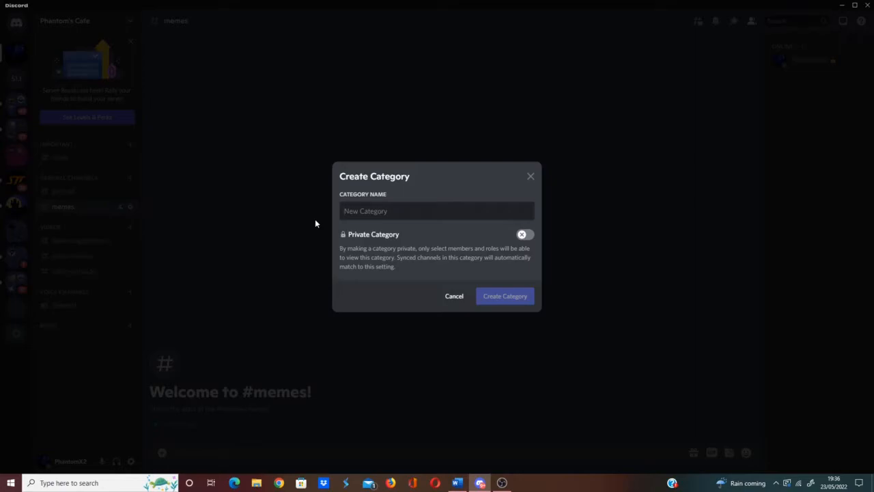
{"action": "type", "text": "Dank Memer"}
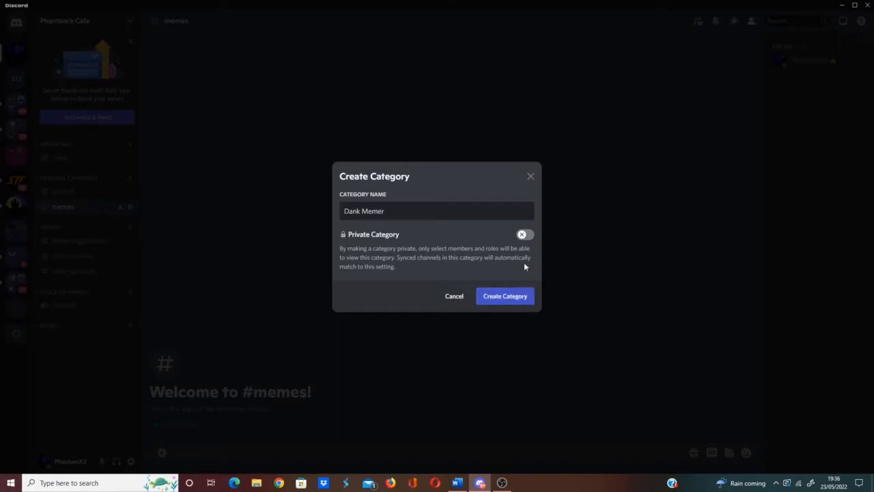
{"action": "left_click", "coordinate": [506, 295]}
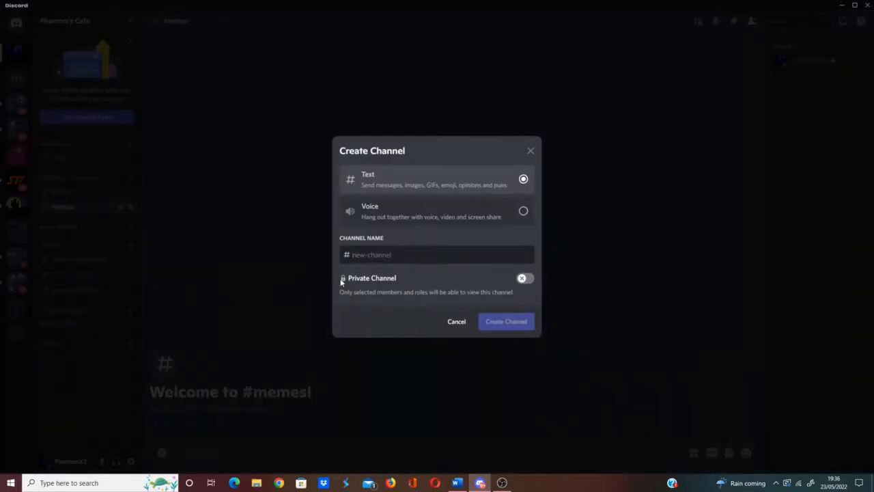
- Create a text channel named dank inside the Dank Memer category
{"action": "type", "text": "dank"}
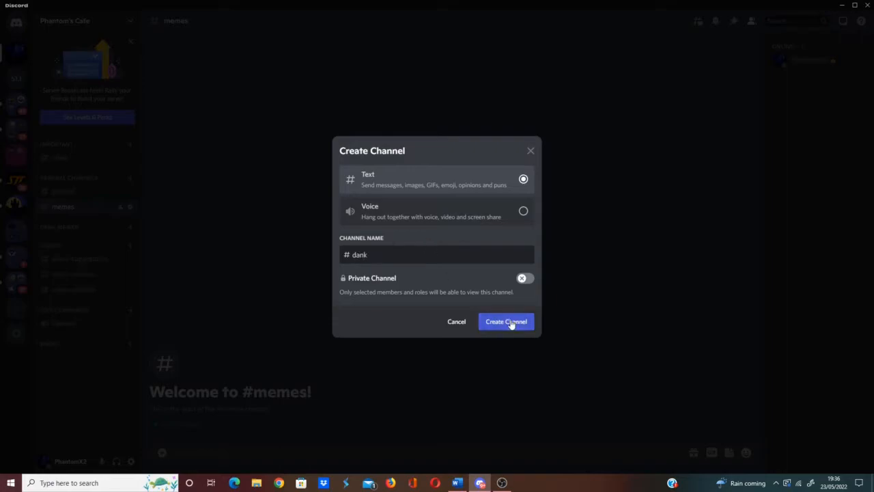
{"action": "left_click", "coordinate": [505, 321]}
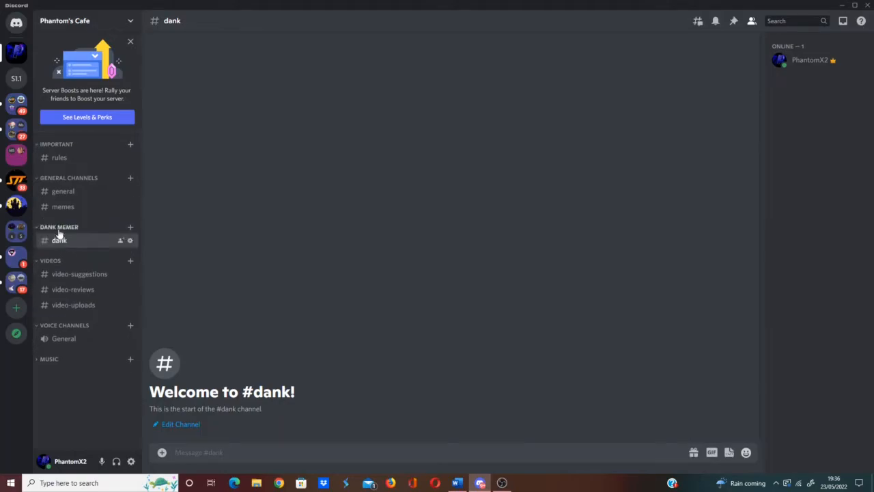
- Create a voice channel named The Dank Chat under the Dank Memer category
{"action": "right_click", "coordinate": [59, 241]}
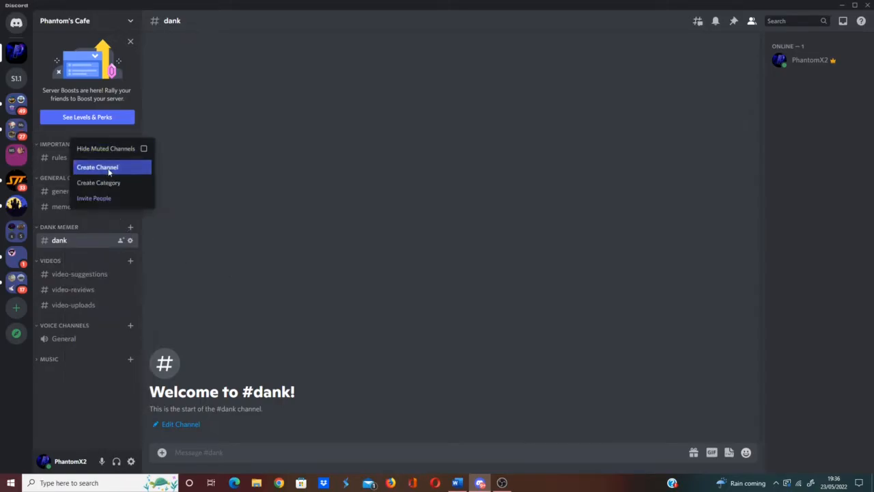
{"action": "left_click", "coordinate": [97, 166]}
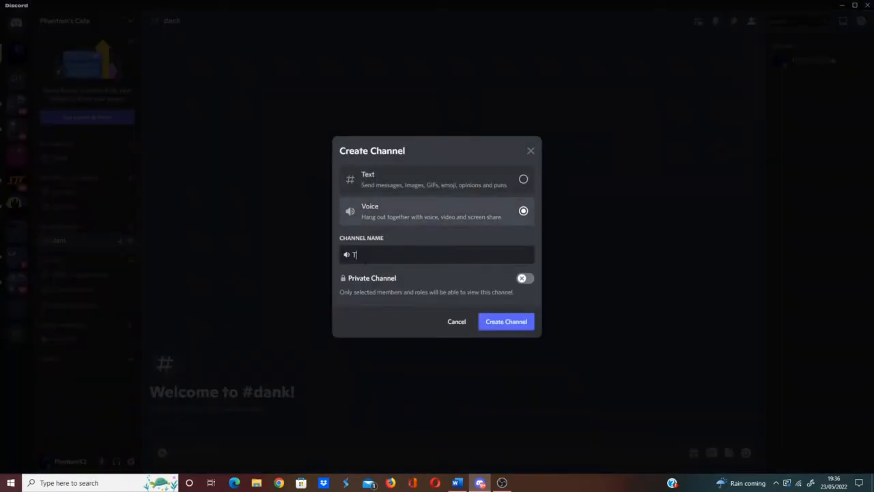
{"action": "type", "text": "he Dank Chat"}
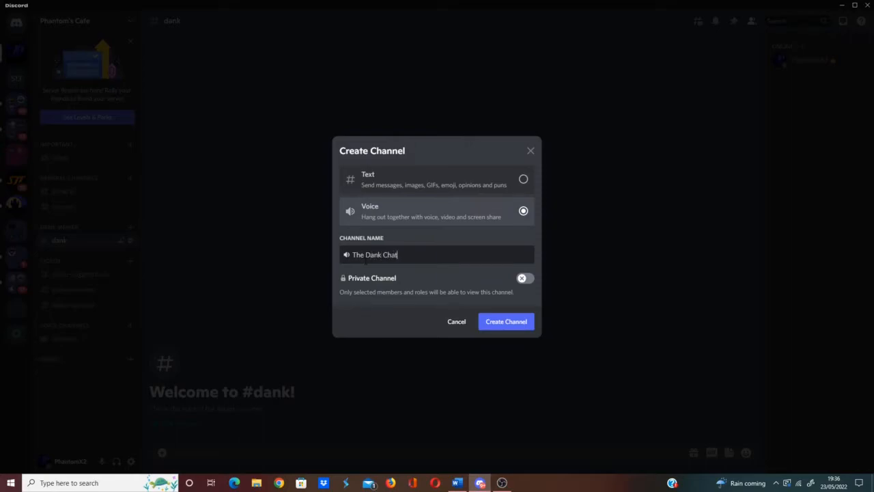
{"action": "left_click", "coordinate": [505, 321]}
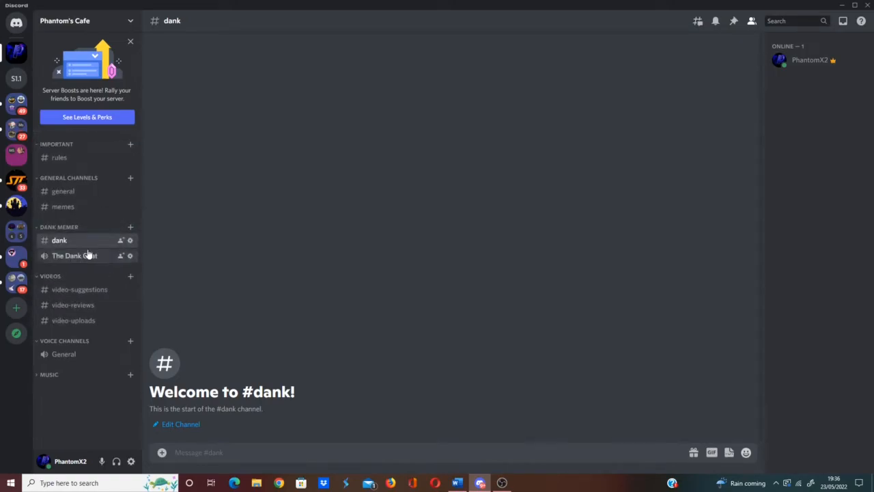
{"action": "mouse_move", "coordinate": [67, 231]}
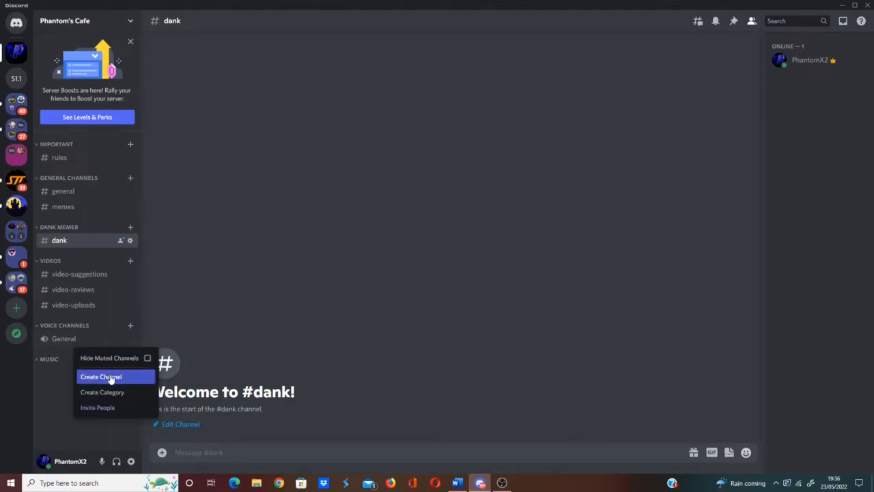
- Create a voice channel named General 2 under the Voice Channels category
{"action": "left_click", "coordinate": [102, 377]}
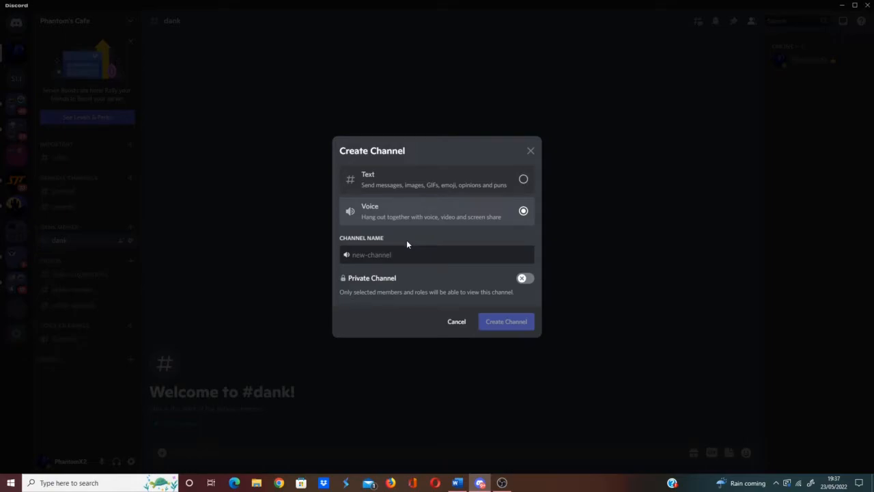
{"action": "left_click", "coordinate": [437, 254]}
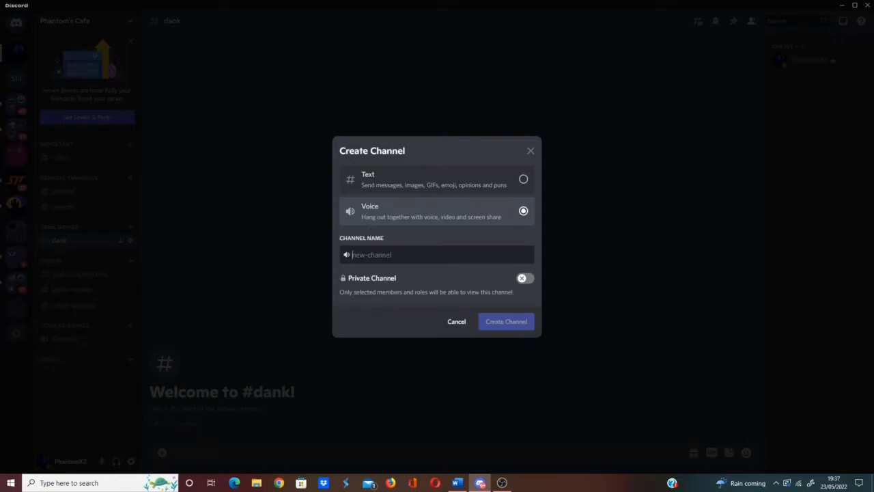
{"action": "type", "text": "General 2"}
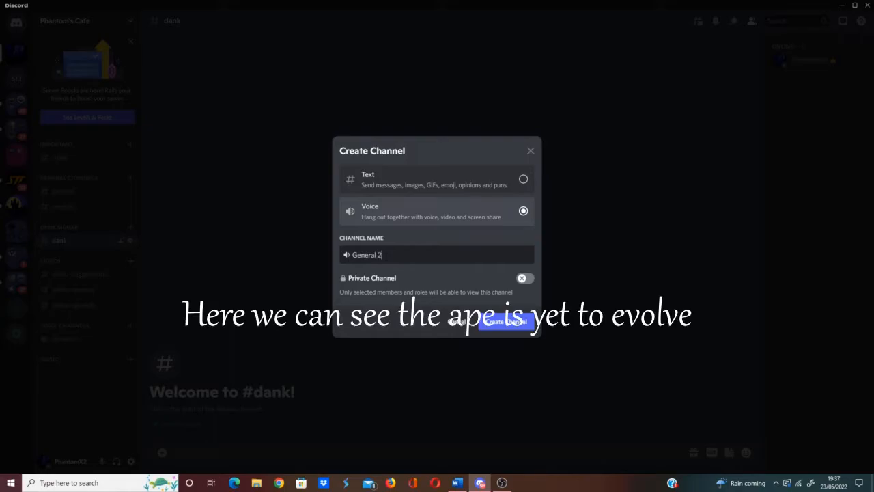
{"action": "left_click", "coordinate": [506, 322]}
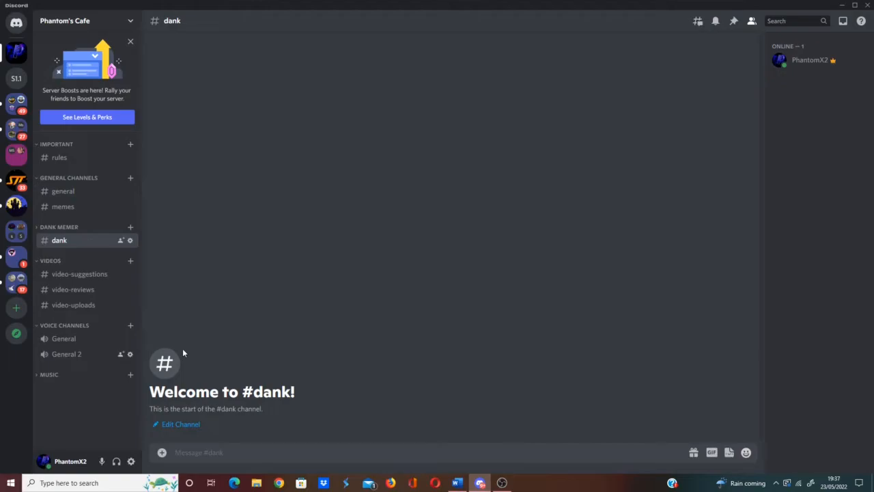
{"action": "mouse_move", "coordinate": [191, 290]}
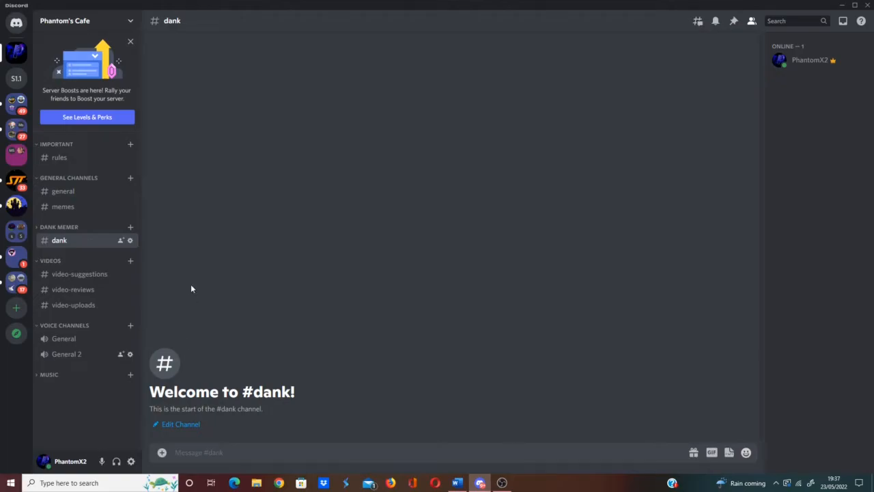
{"action": "mouse_move", "coordinate": [503, 306]}
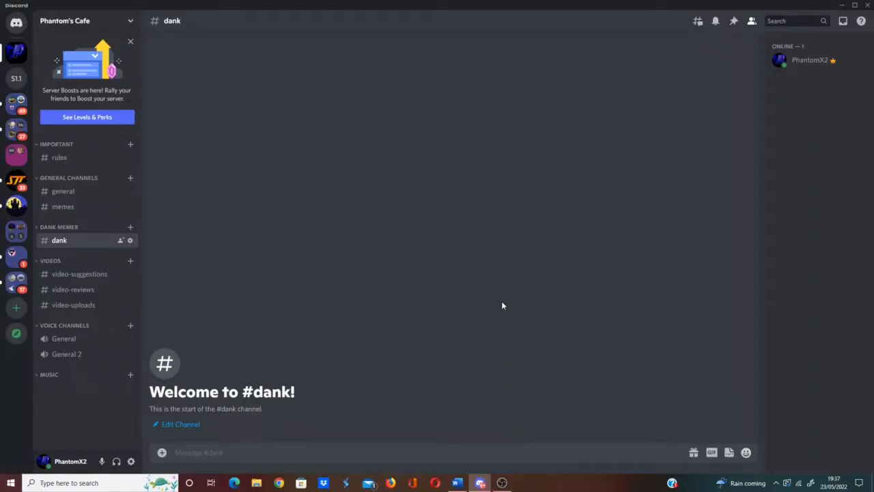
- In #rules, draft the General Server Rules message text in the message box
{"action": "left_click", "coordinate": [61, 157]}
{"action": "type", "text": "("}
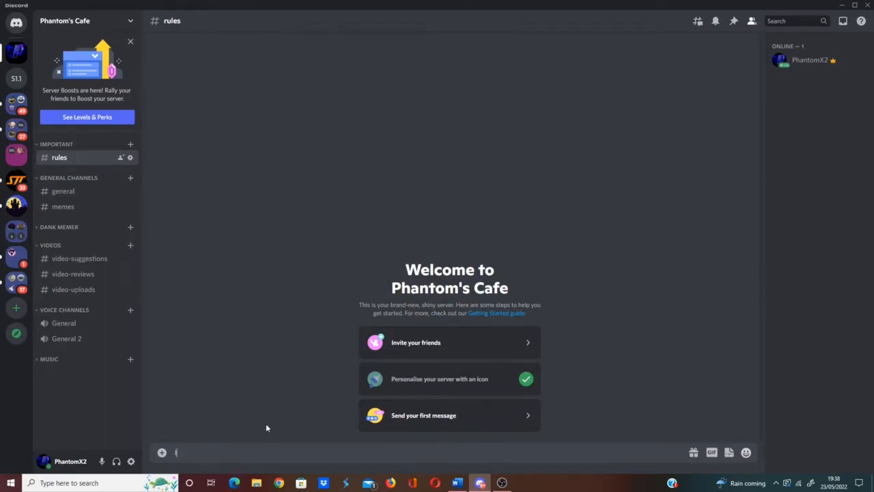
{"action": "type", "text": "IVE BEEN KIDNAPPED IN THIS"}
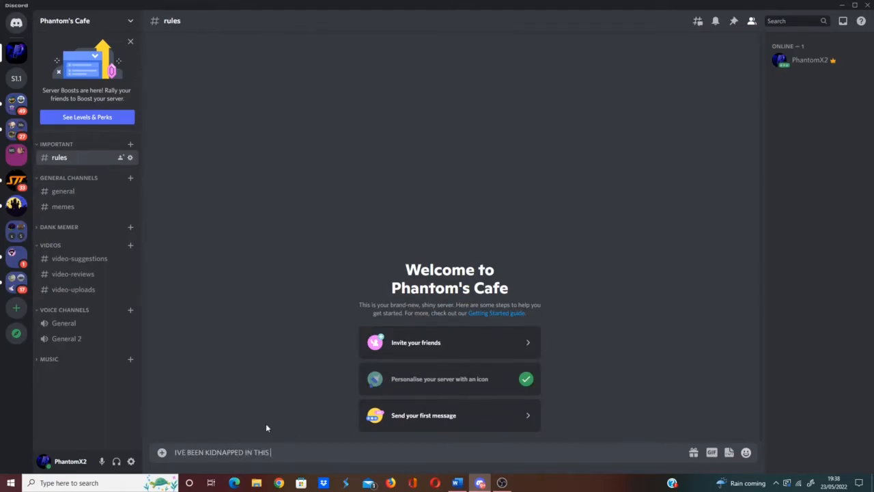
{"action": "type", "text": "BASEMENT"}
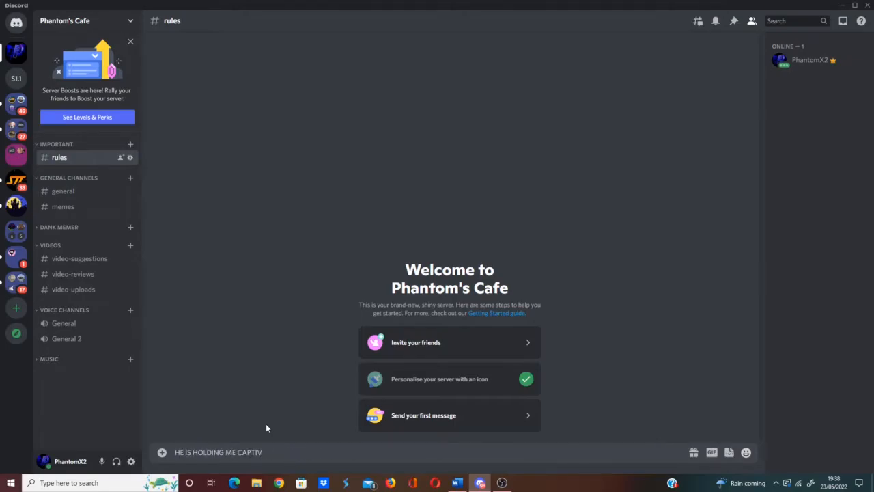
{"action": "type", "text": "HE HAS GONE TO"}
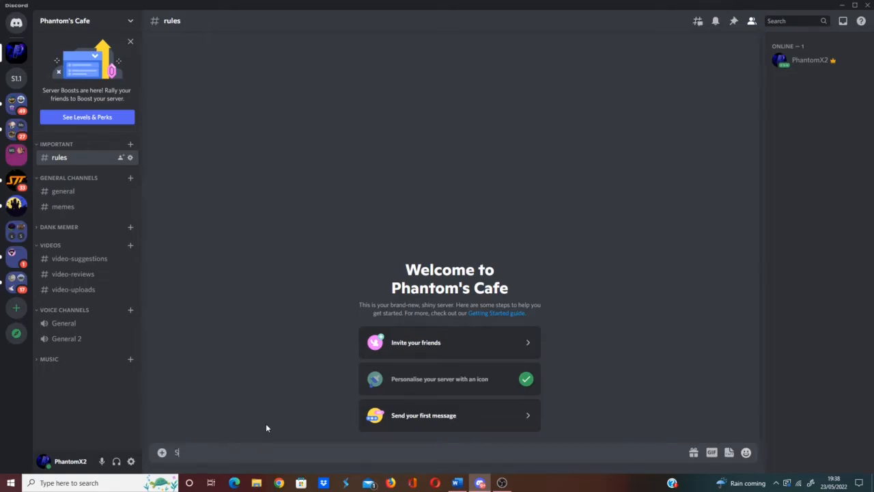
{"action": "type", "text": "END HELP!!!!QEv dsx"}
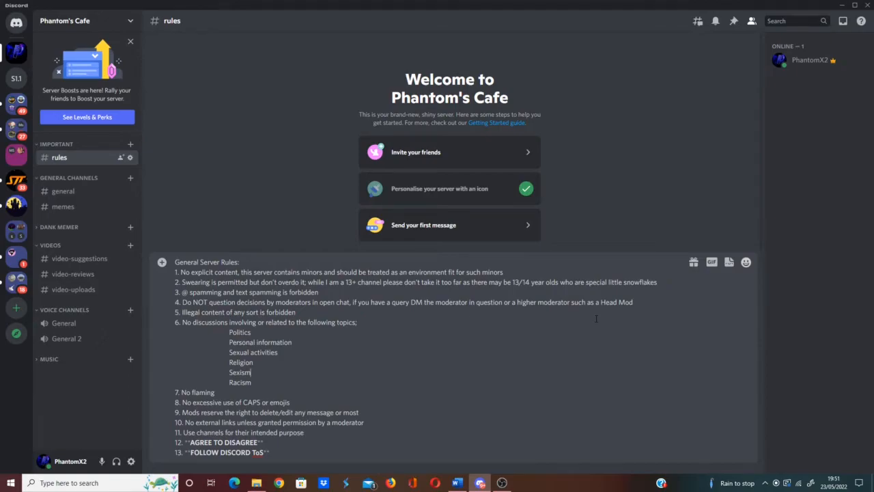
{"action": "mouse_move", "coordinate": [809, 451]}
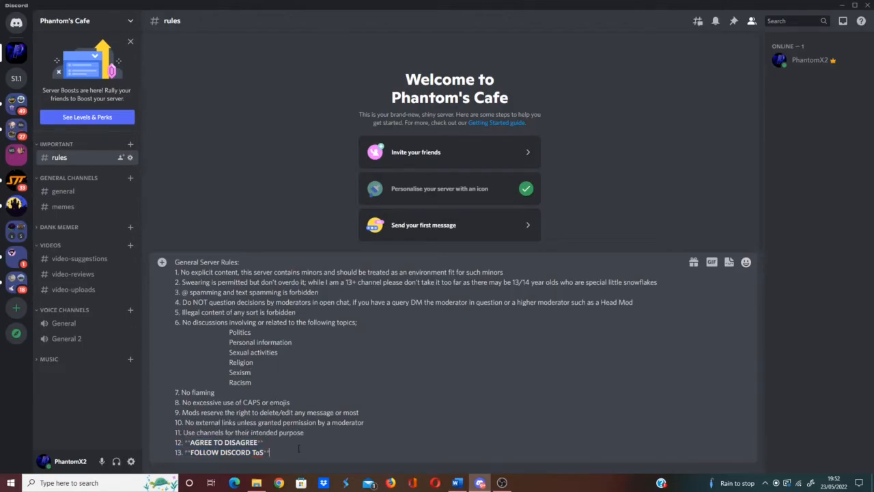
{"action": "mouse_move", "coordinate": [410, 416]}
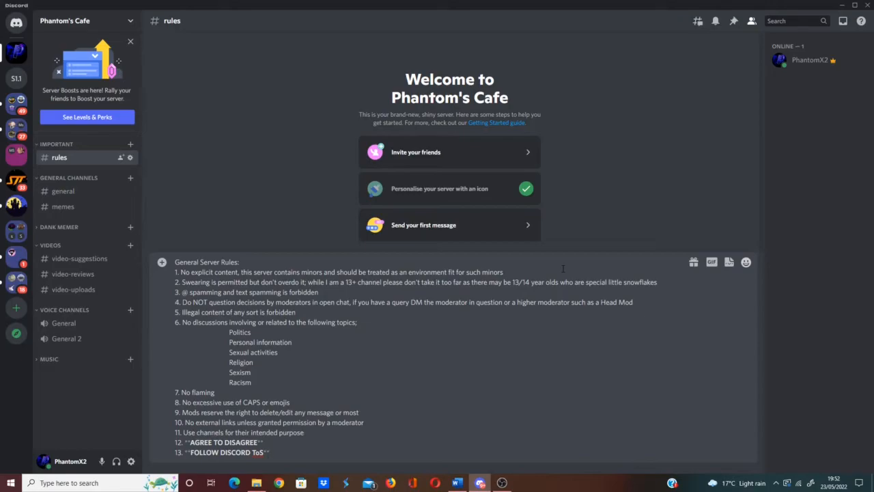
{"action": "mouse_move", "coordinate": [744, 321]}
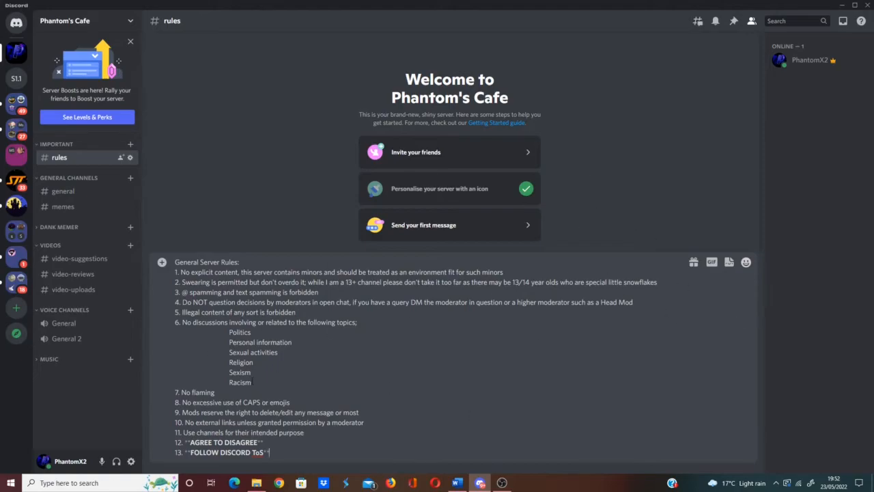
{"action": "mouse_move", "coordinate": [586, 335]}
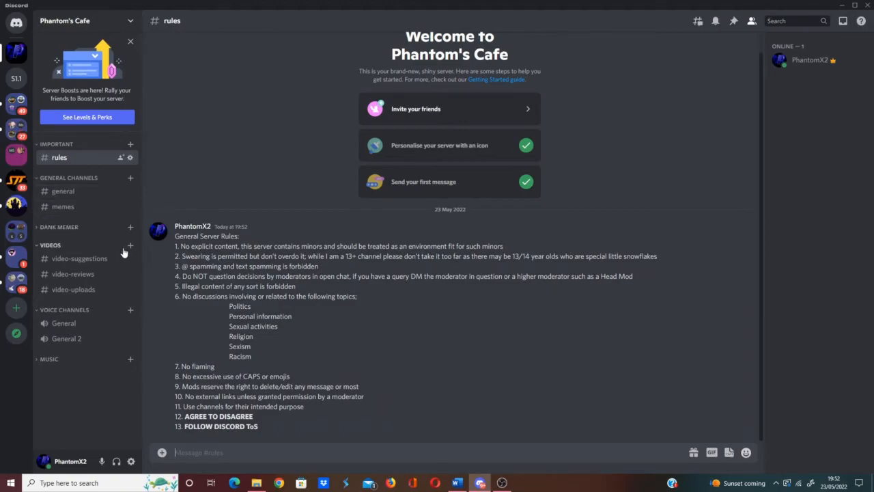
{"action": "mouse_move", "coordinate": [142, 331]}
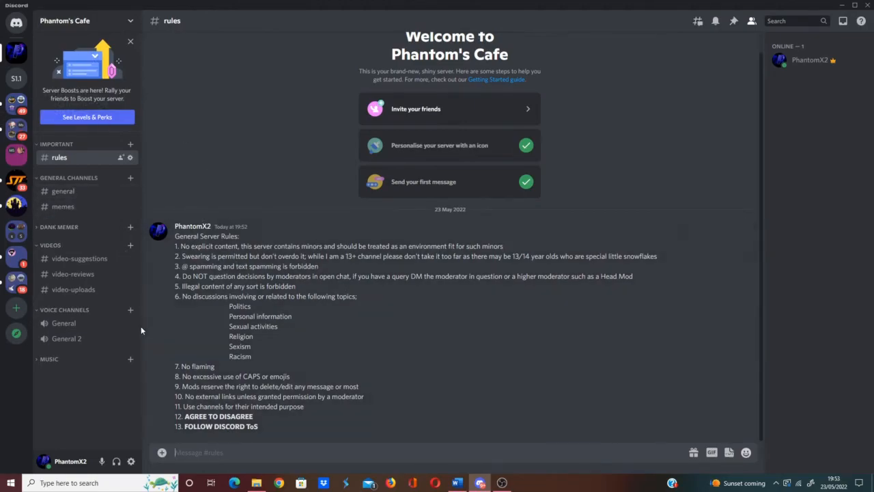
{"action": "mouse_move", "coordinate": [66, 369]}
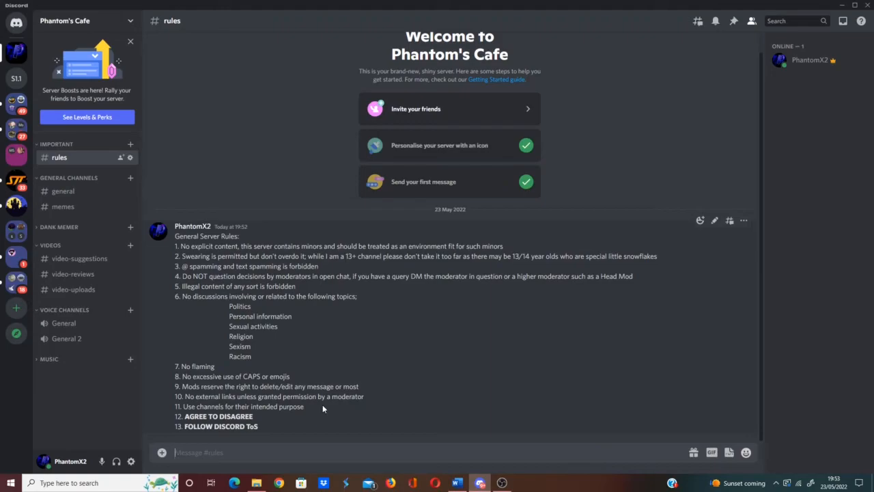
{"action": "mouse_move", "coordinate": [352, 380]}
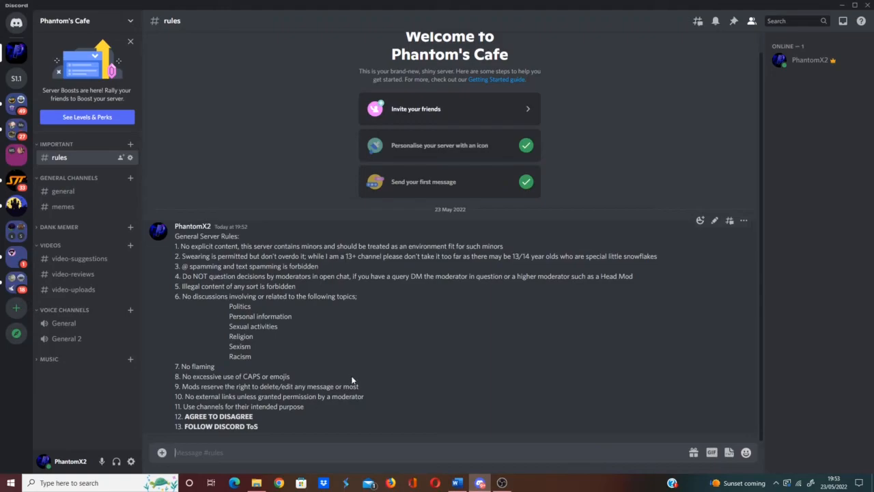
{"action": "mouse_move", "coordinate": [348, 380]}
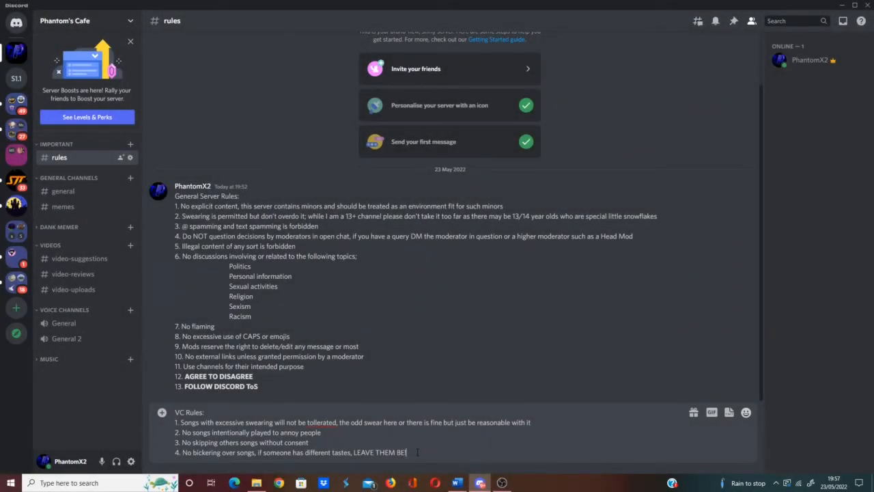
- Send the VC Rules message into the rules channel beneath the general rules
{"action": "right_click", "coordinate": [321, 422]}
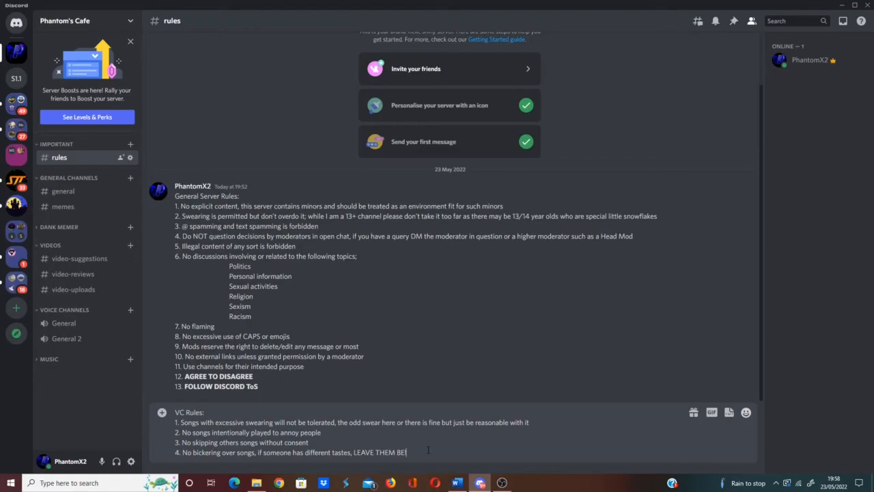
{"action": "key", "text": "enter"}
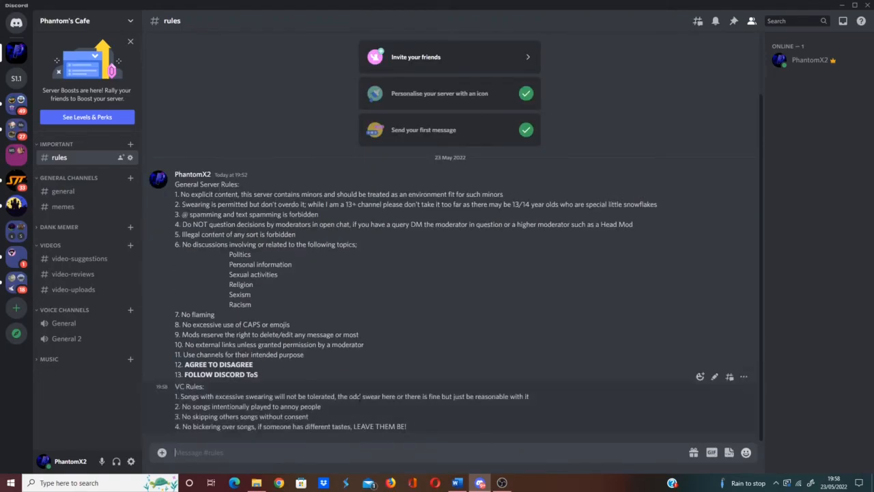
{"action": "mouse_move", "coordinate": [337, 383]}
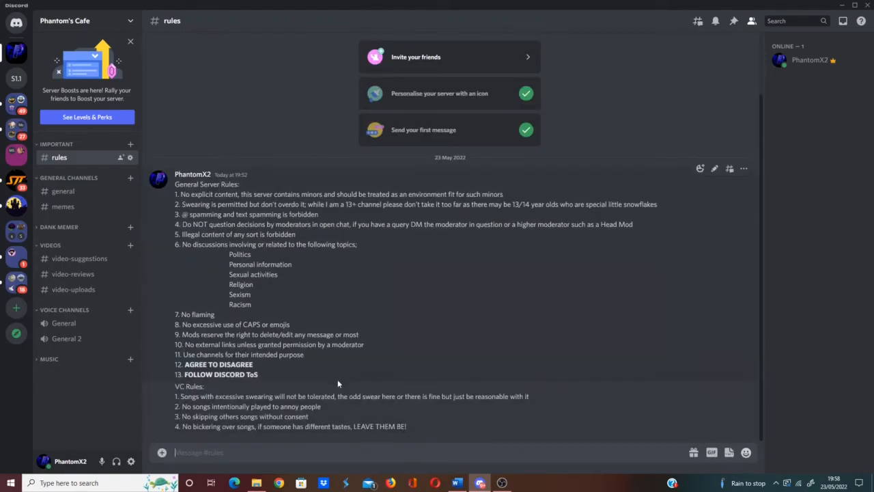